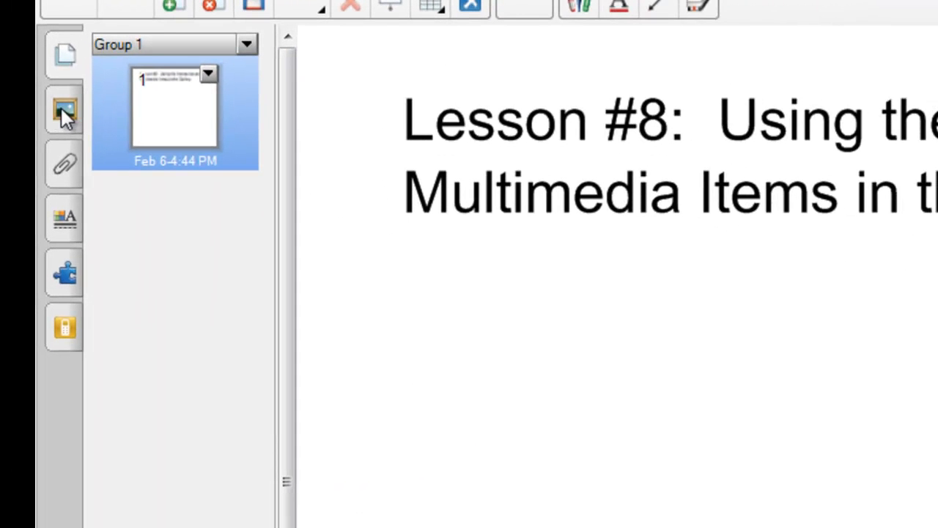
# - Show the Gallery side panel with the Gallery Essentials categories
pyautogui.click(64, 110)
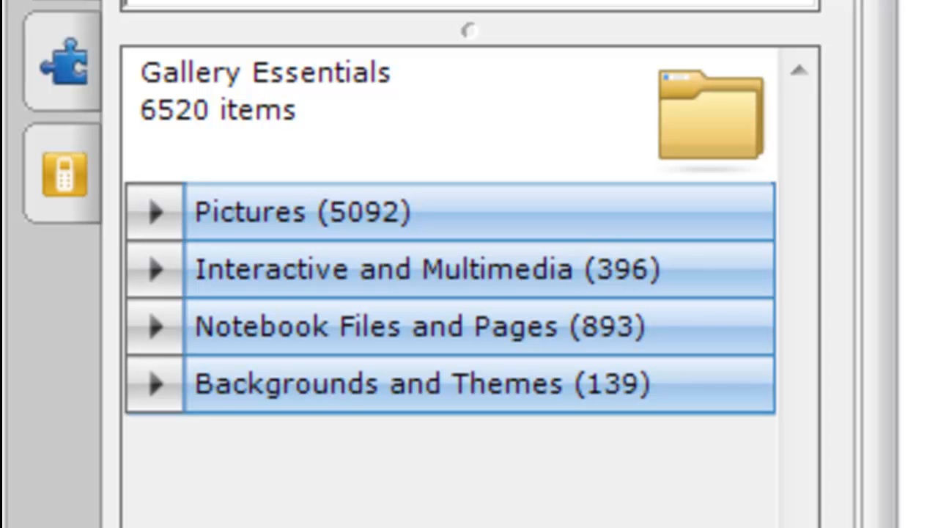
pyautogui.moveTo(326, 143)
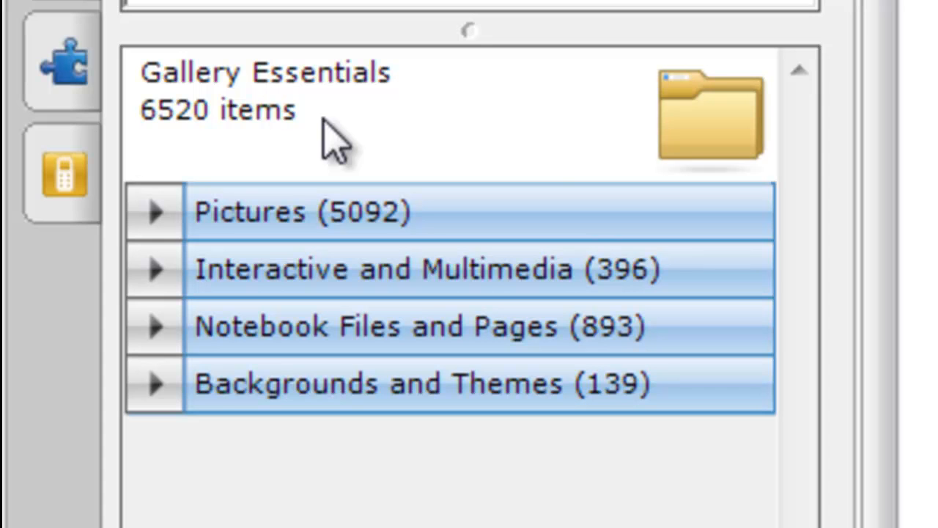
pyautogui.moveTo(455, 234)
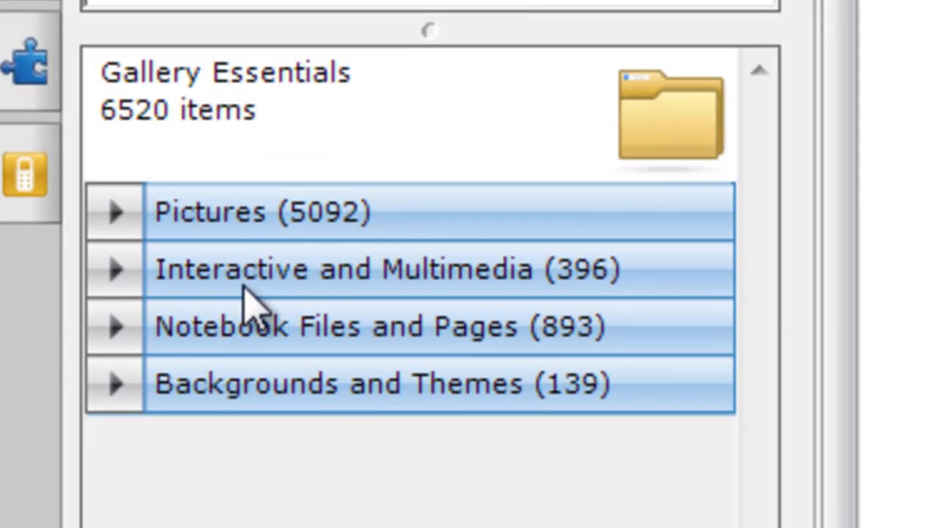
pyautogui.moveTo(484, 311)
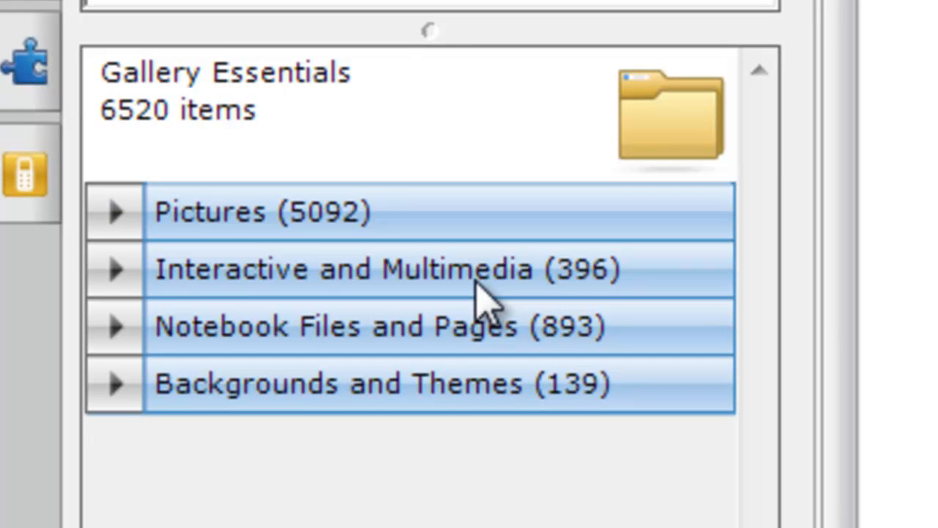
pyautogui.moveTo(652, 293)
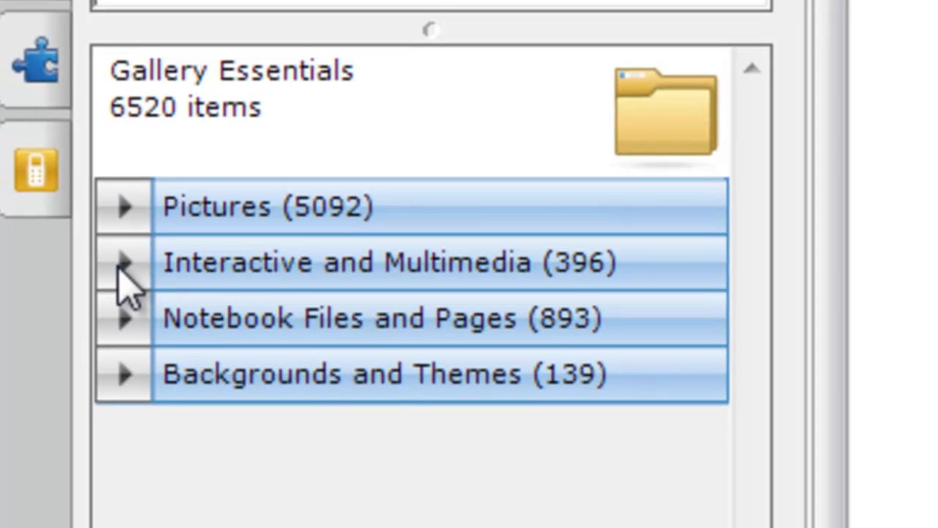
# - Expand the Interactive and Multimedia category and browse its item thumbnails
pyautogui.click(129, 262)
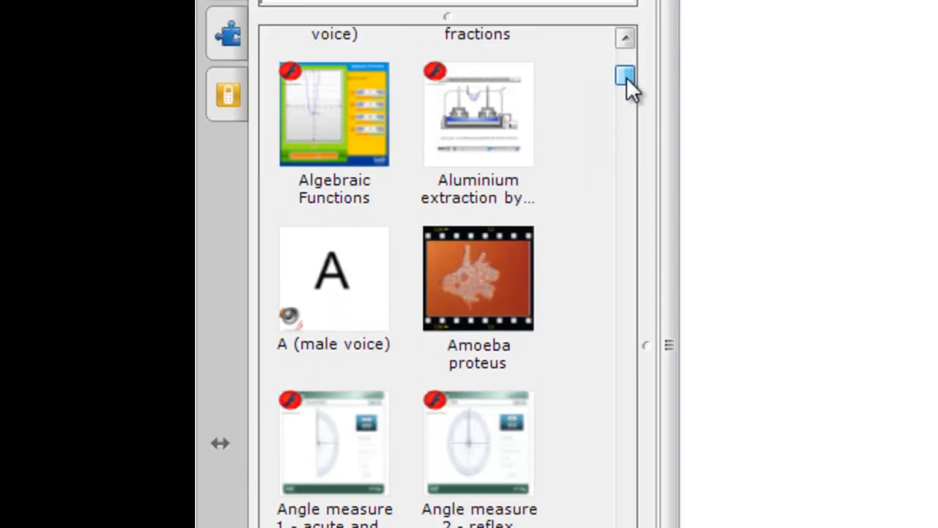
pyautogui.scroll(-3)
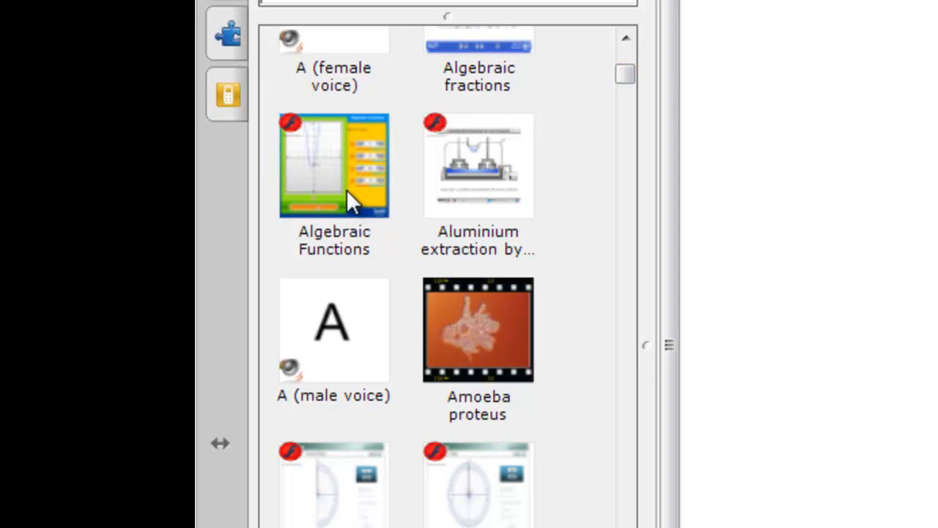
pyautogui.moveTo(326, 181)
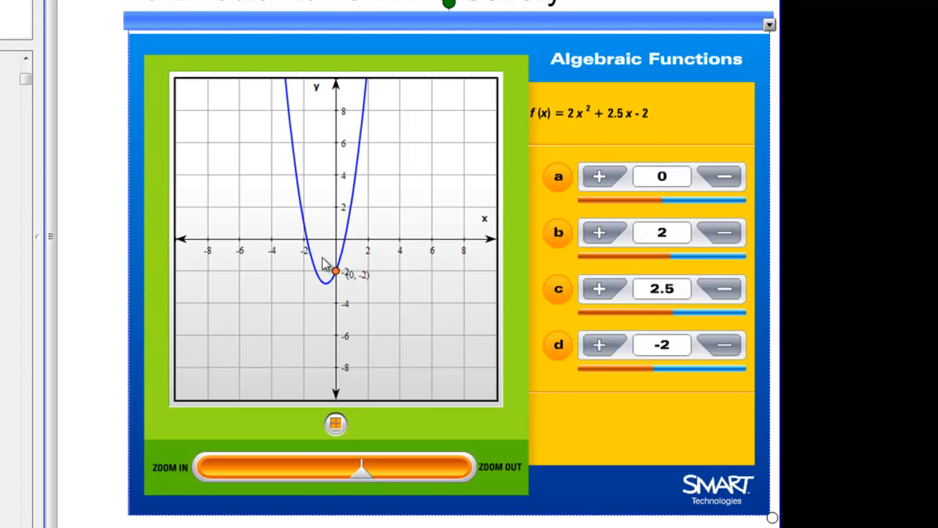
pyautogui.moveTo(379, 275)
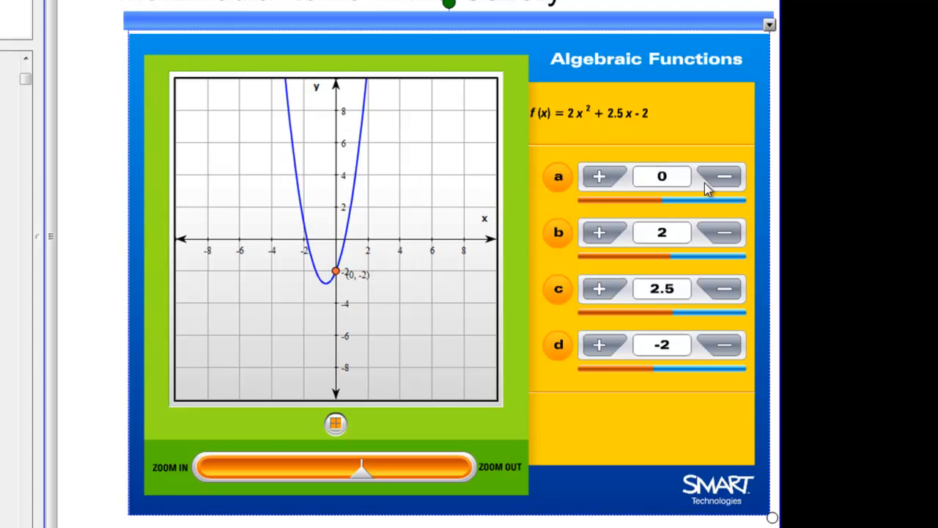
pyautogui.moveTo(709, 233)
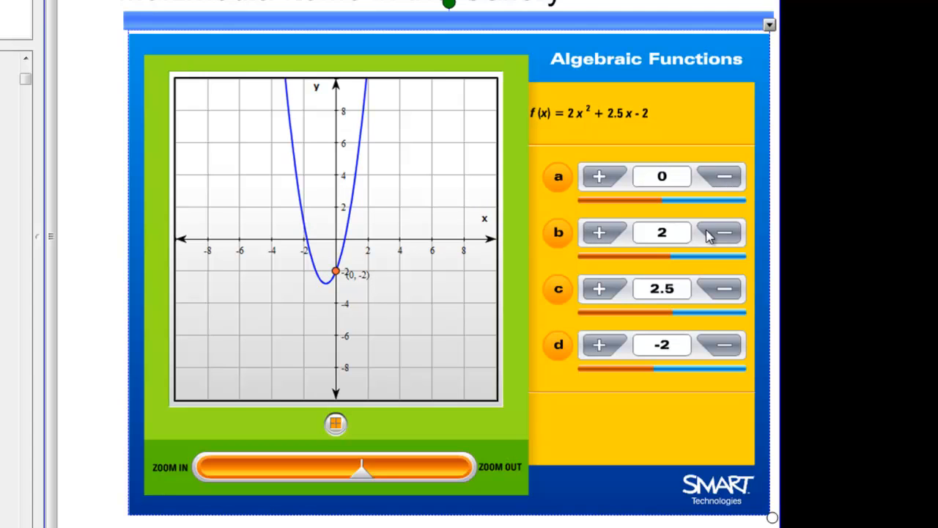
pyautogui.moveTo(723, 237)
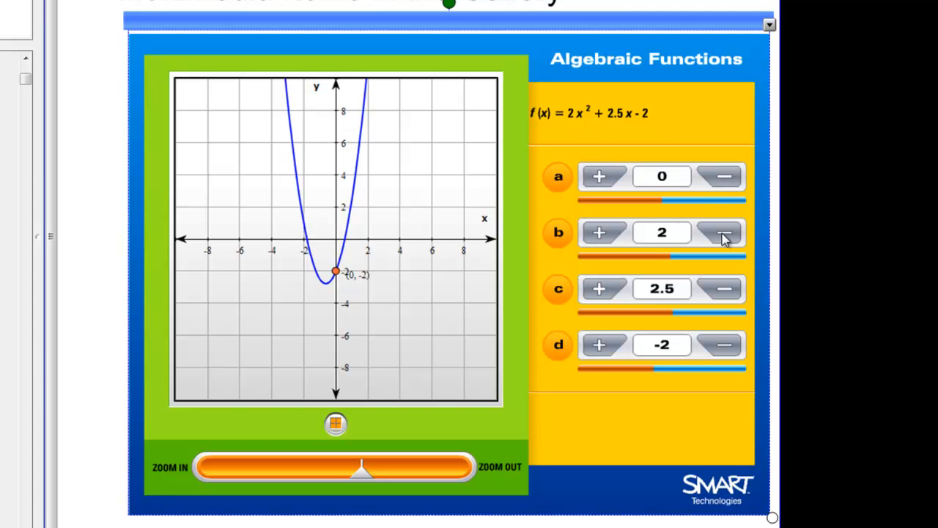
# - Adjust the Algebraic Functions coefficients so the graph shows f(x) = 3x² + 3x − 3
pyautogui.click(601, 232)
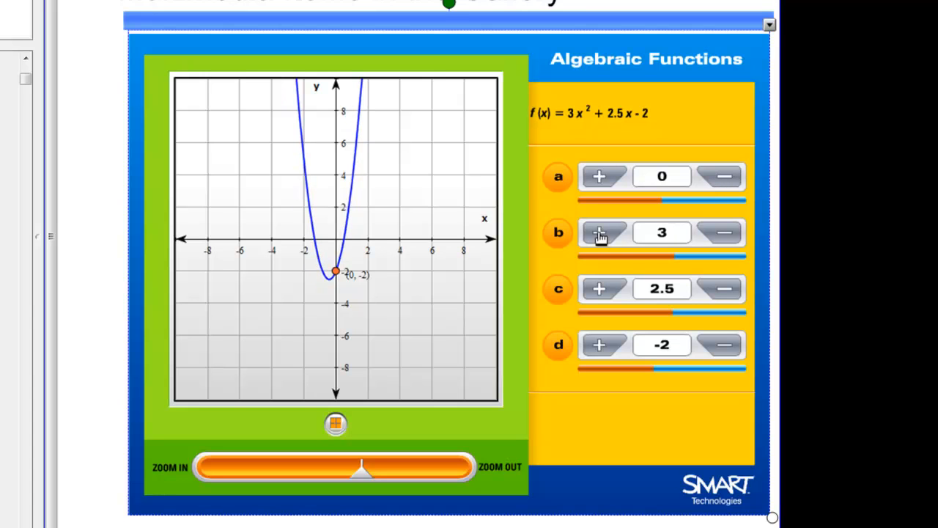
pyautogui.moveTo(460, 246)
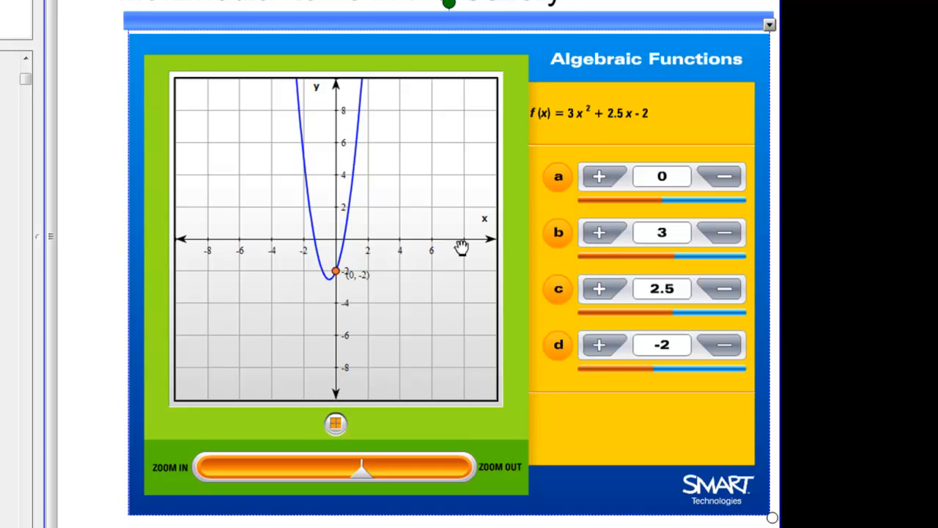
pyautogui.moveTo(604, 291)
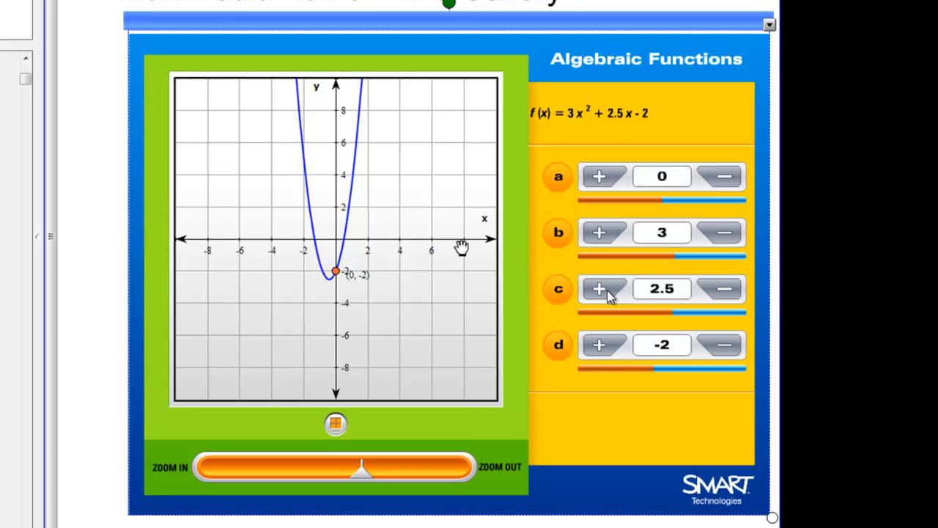
pyautogui.click(604, 289)
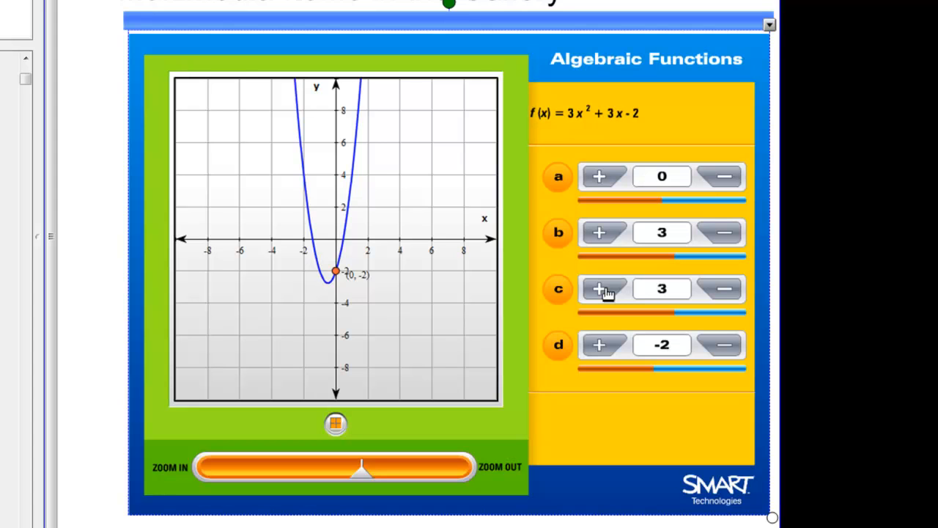
pyautogui.moveTo(716, 358)
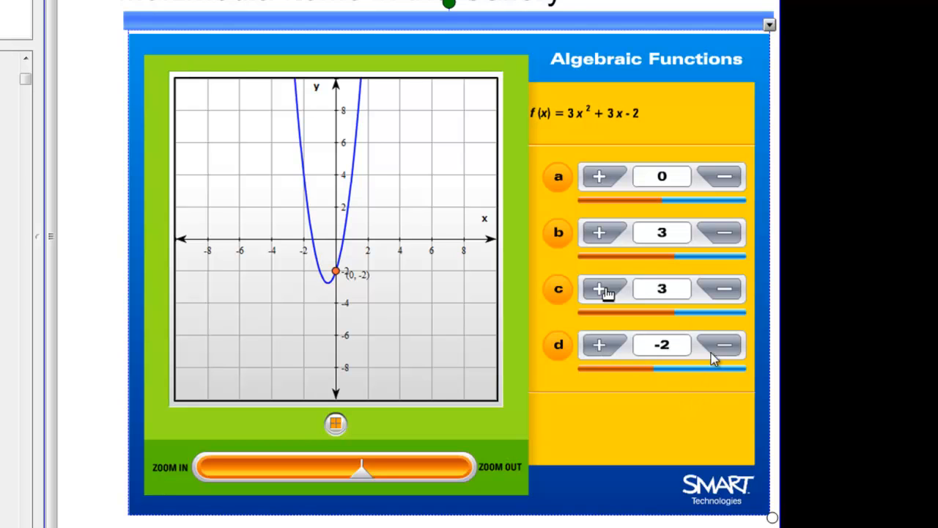
pyautogui.click(721, 345)
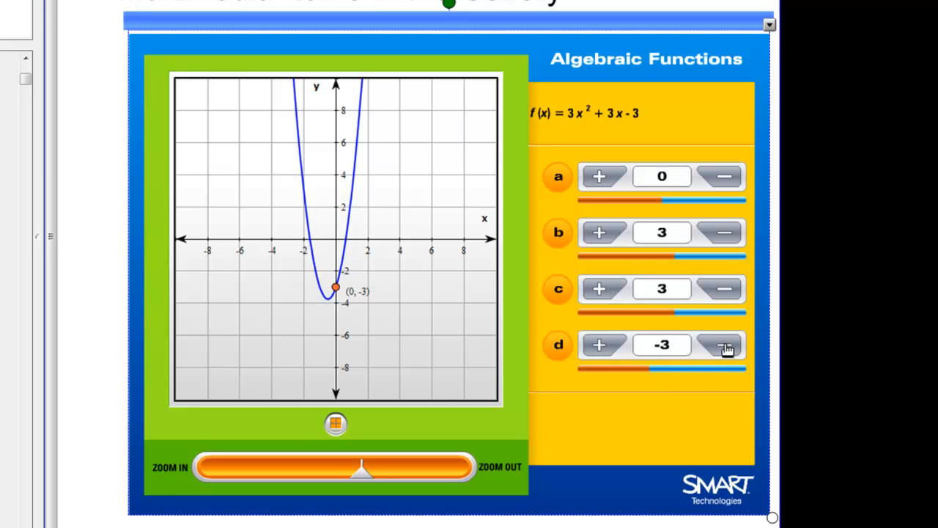
pyautogui.click(725, 346)
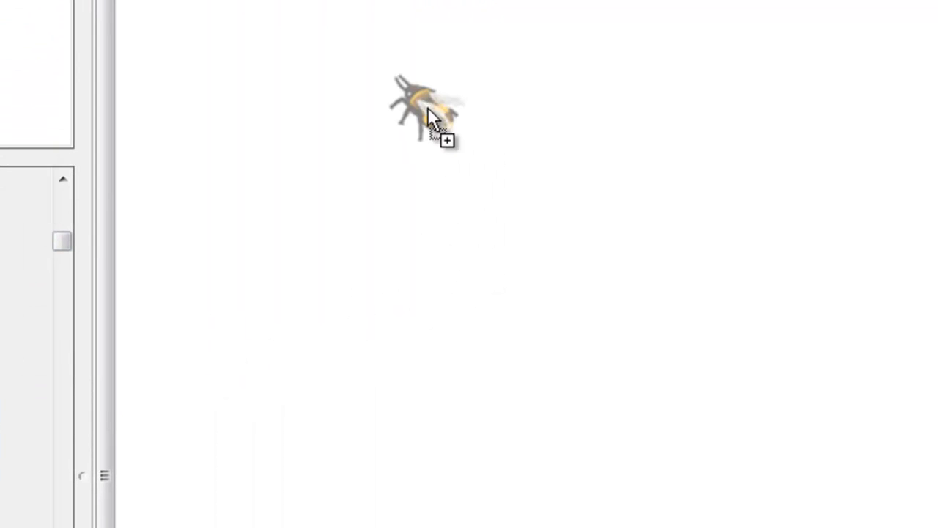
# - Place the Bee sound picture near the top of the page and leave it selected
pyautogui.moveTo(428, 114); pyautogui.dragTo(409, 88)
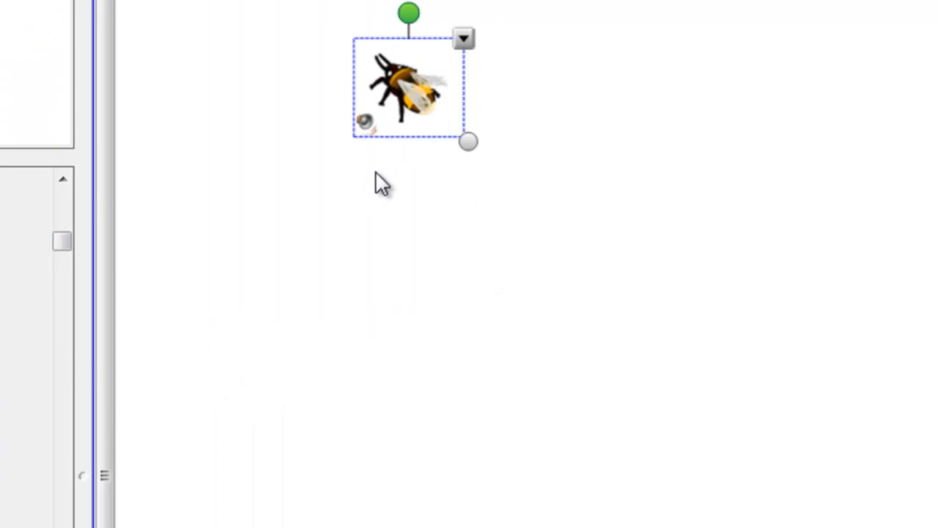
pyautogui.click(388, 176)
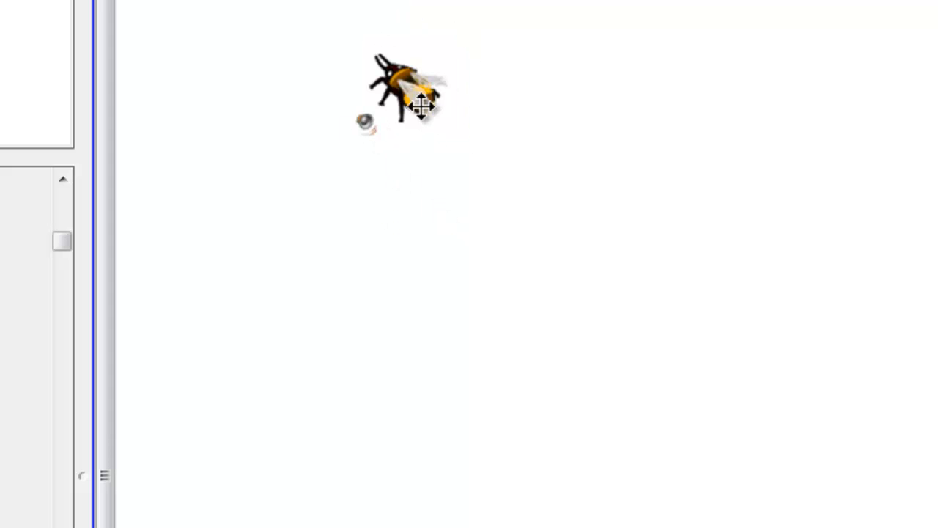
pyautogui.click(407, 88)
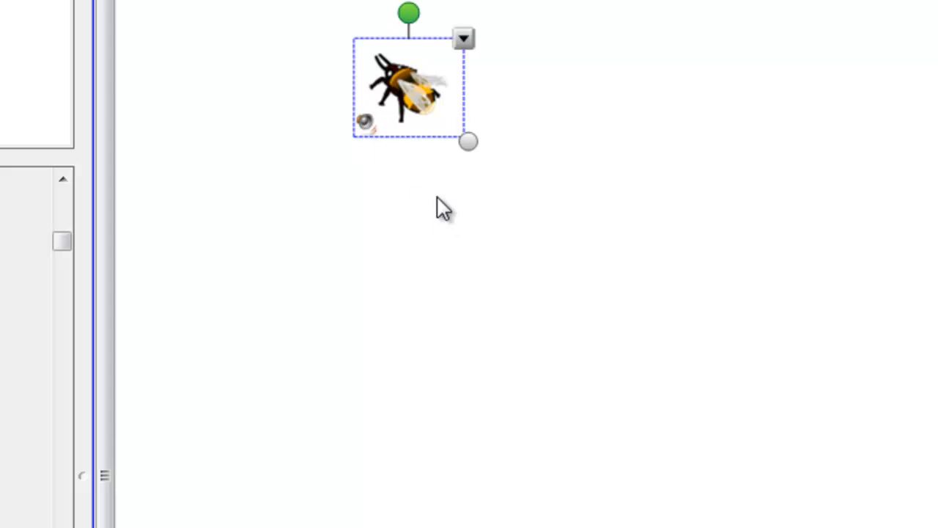
pyautogui.moveTo(490, 285)
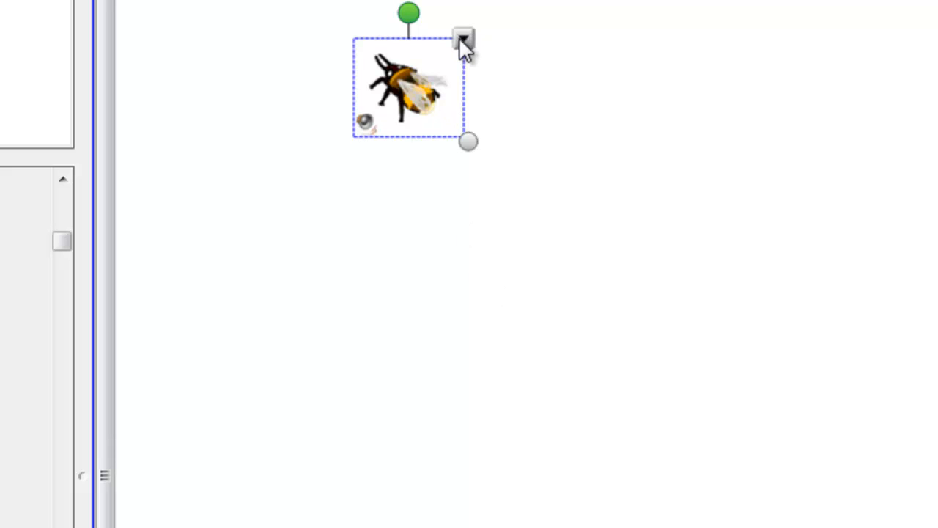
pyautogui.moveTo(467, 45)
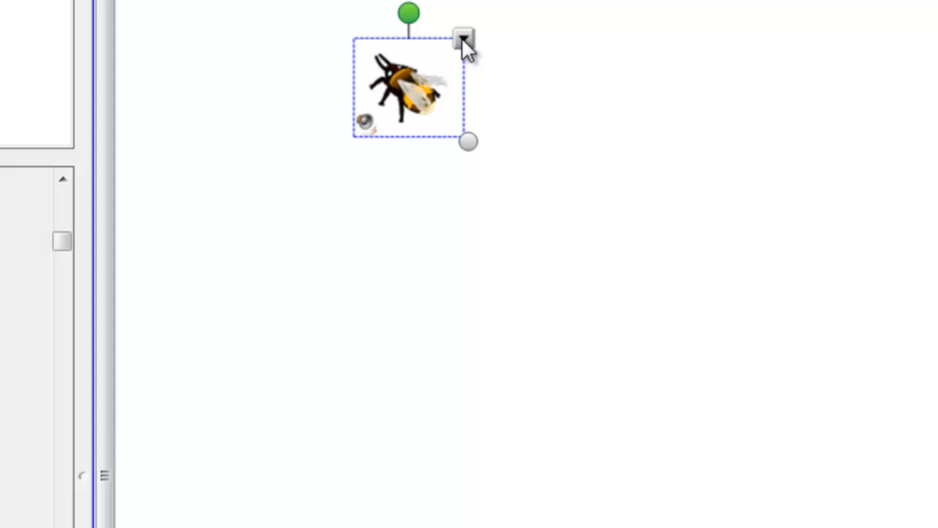
pyautogui.moveTo(468, 46)
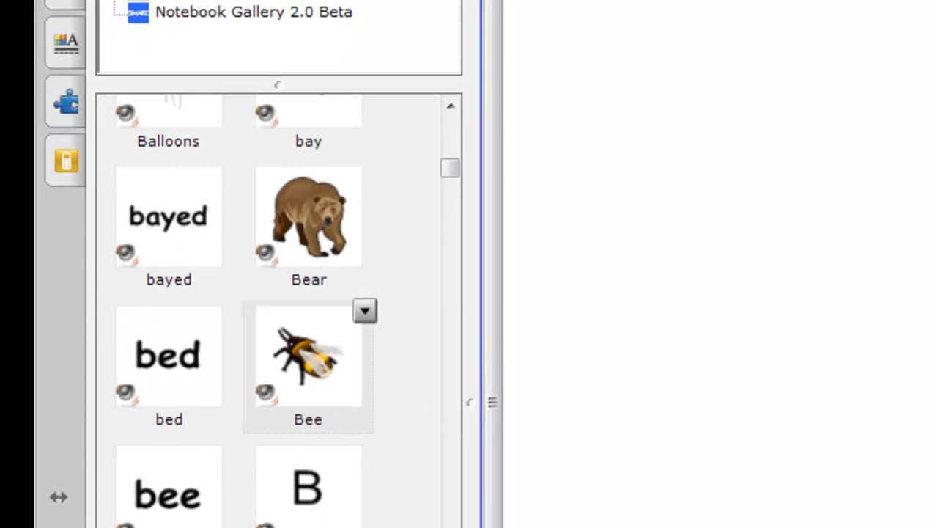
pyautogui.moveTo(902, 367)
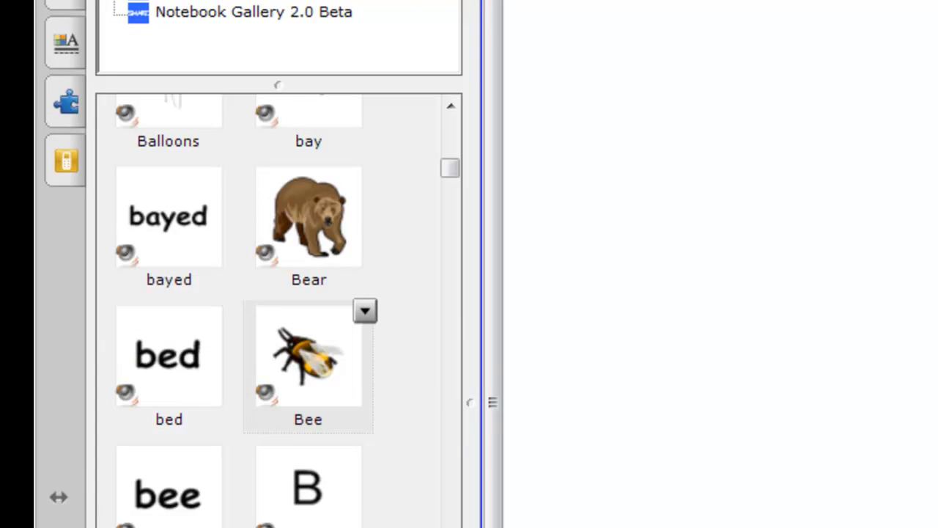
pyautogui.moveTo(830, 422)
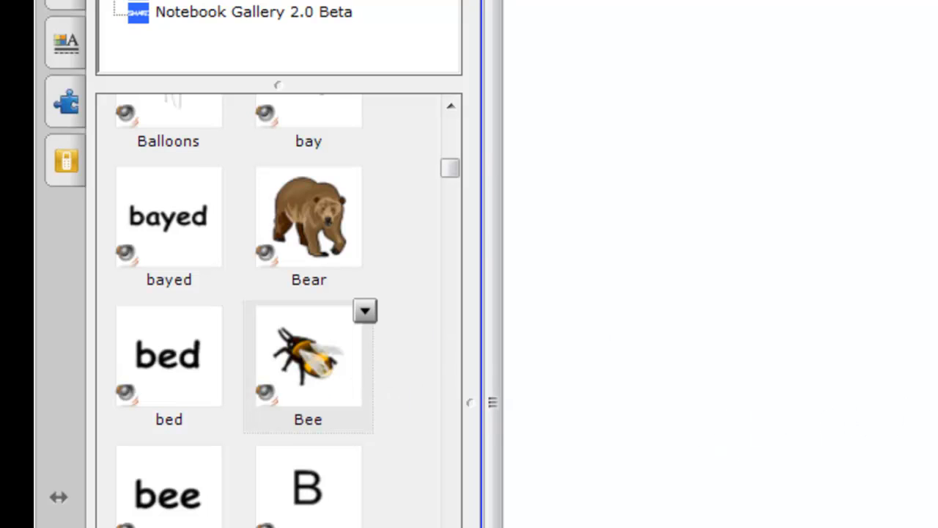
pyautogui.moveTo(531, 428)
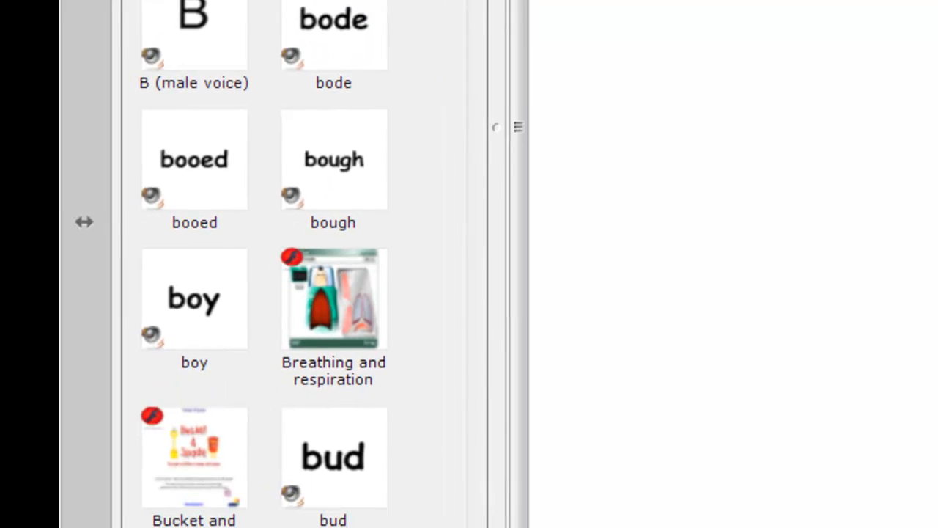
# - Add the Breathing and Respiration simulation to the page, showing its objective screen
pyautogui.doubleClick(335, 299)
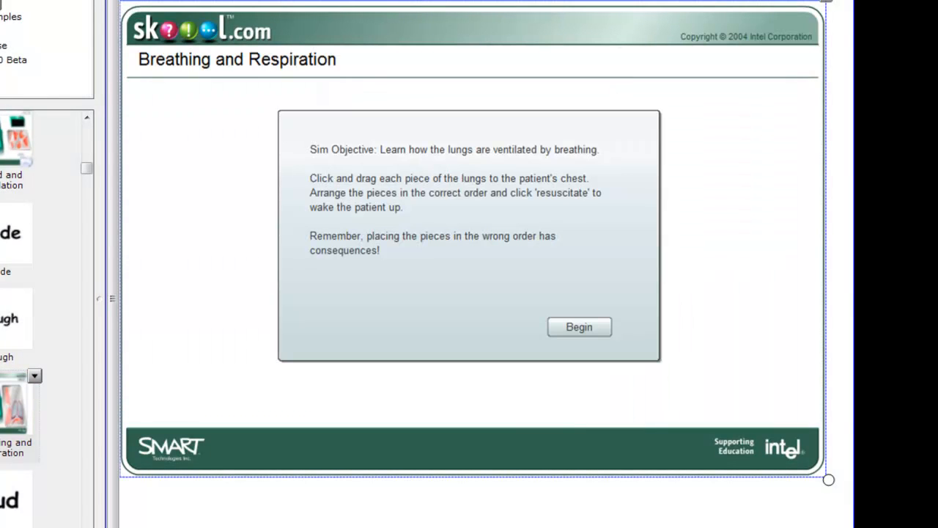
pyautogui.moveTo(707, 261)
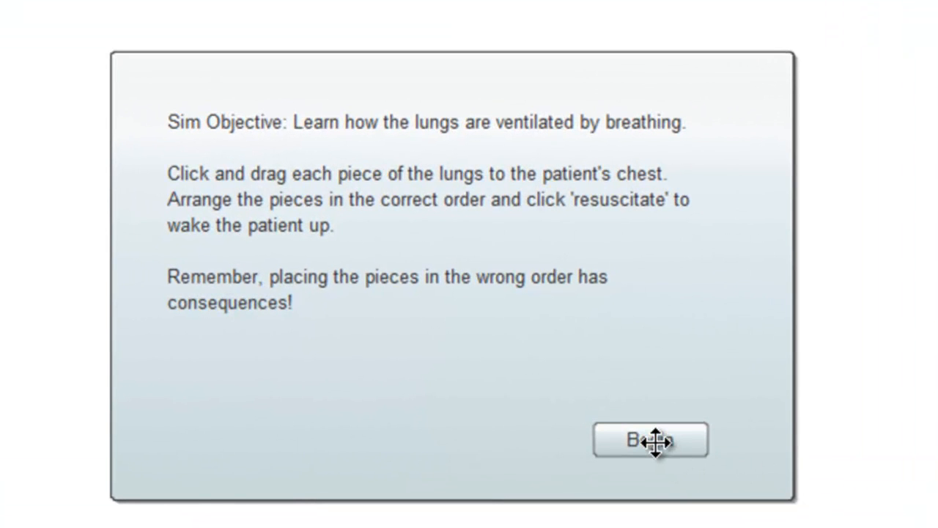
# - Start the simulation, resuscitate the patient with the assembled lungs, then reset it
pyautogui.click(650, 439)
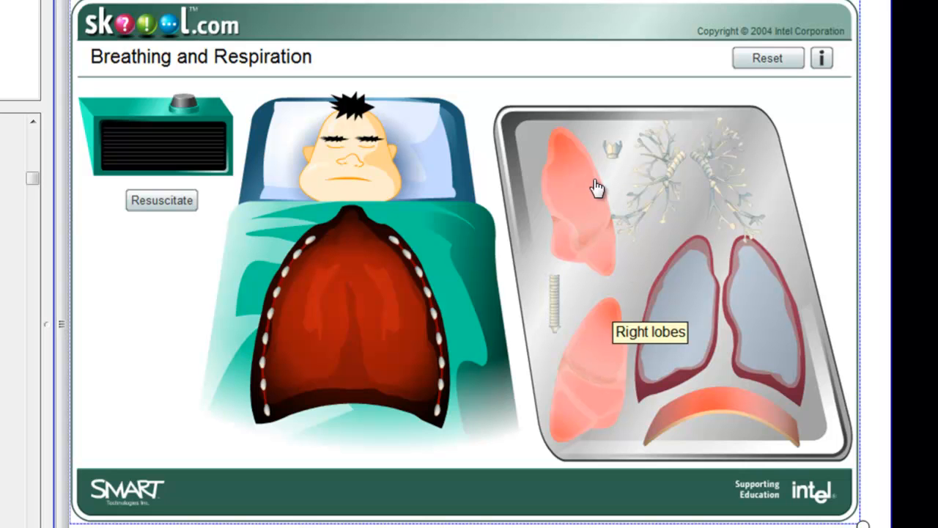
pyautogui.moveTo(725, 300)
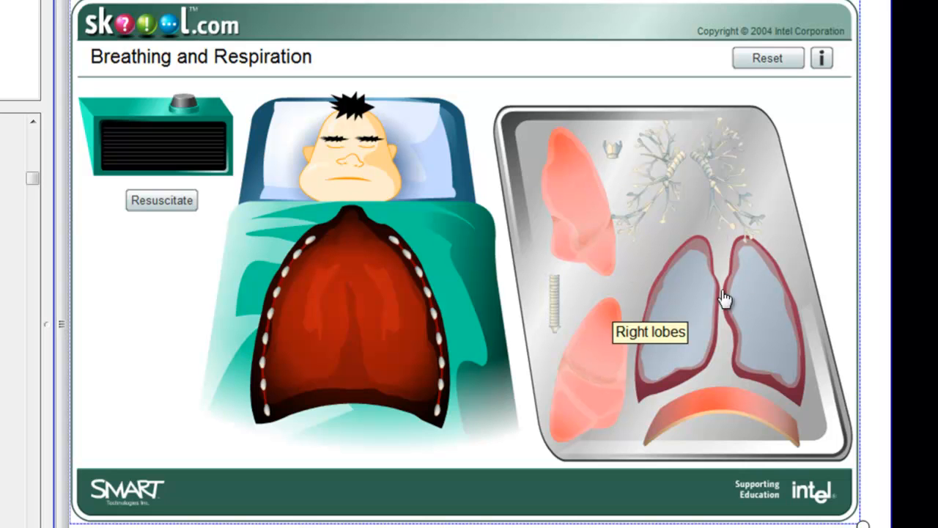
pyautogui.moveTo(671, 308)
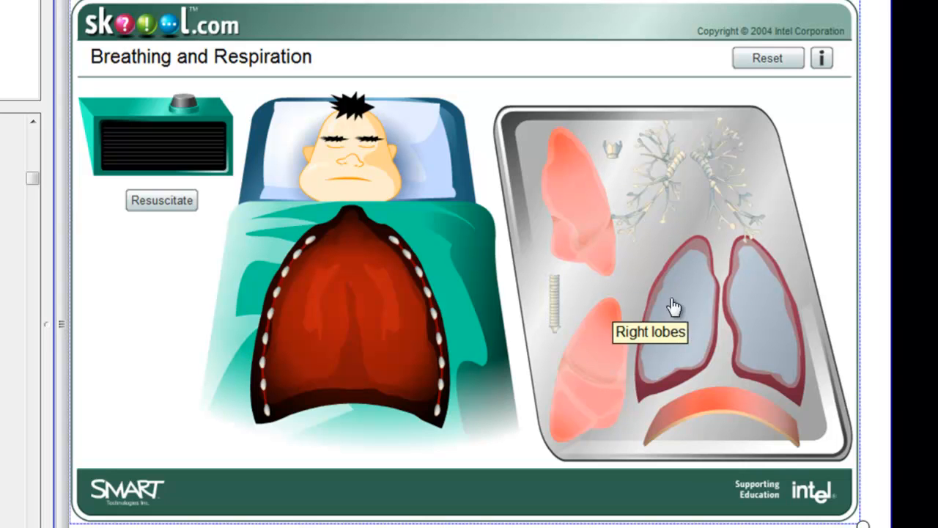
pyautogui.moveTo(686, 304)
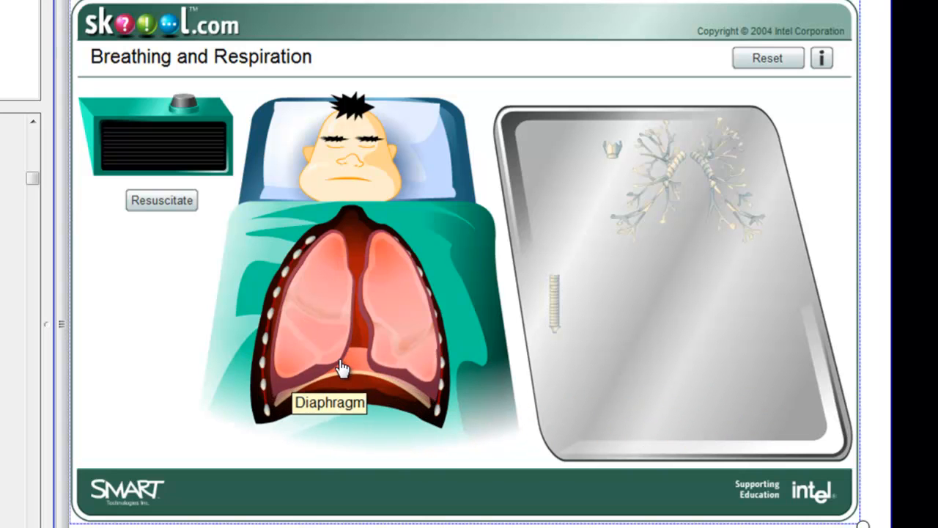
pyautogui.moveTo(646, 213)
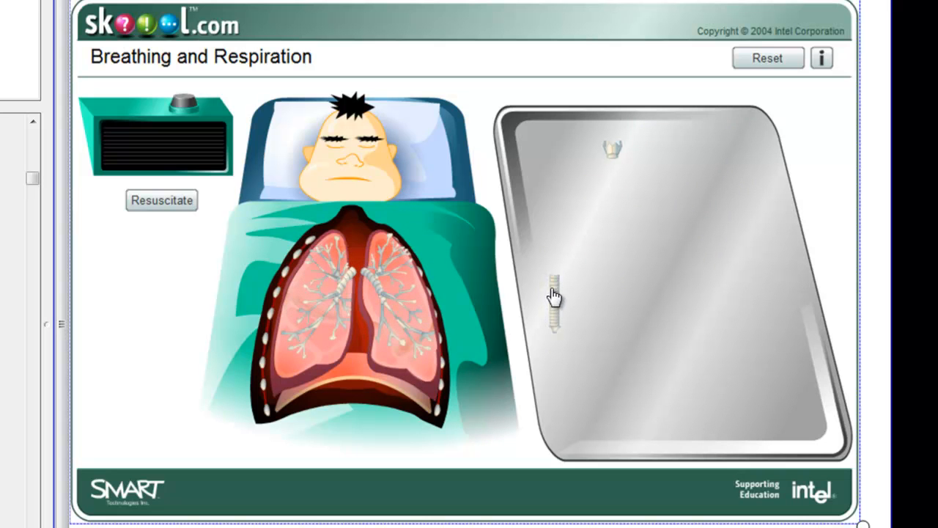
pyautogui.moveTo(359, 233)
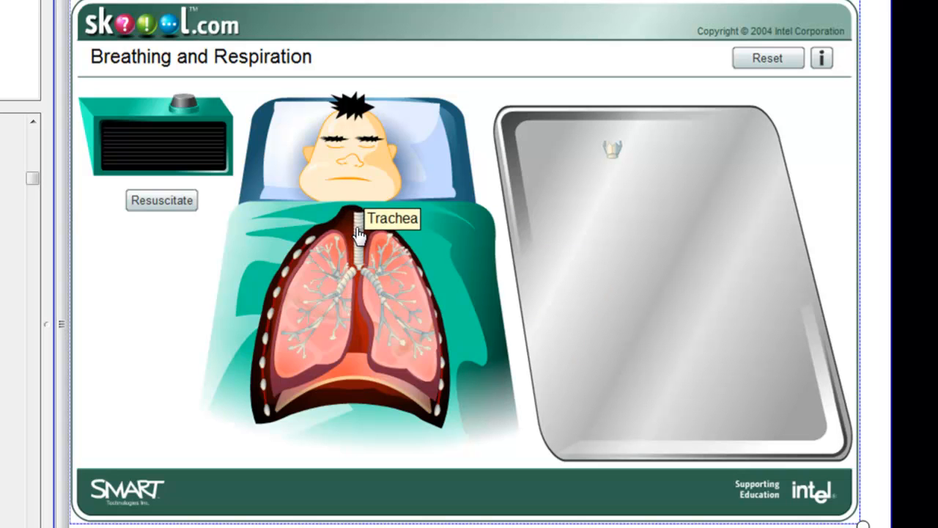
pyautogui.moveTo(420, 167)
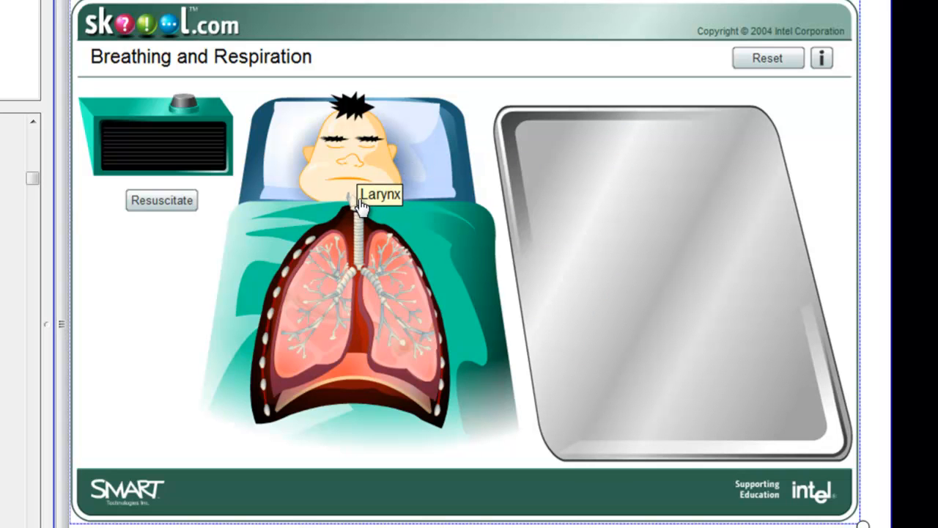
pyautogui.moveTo(146, 208)
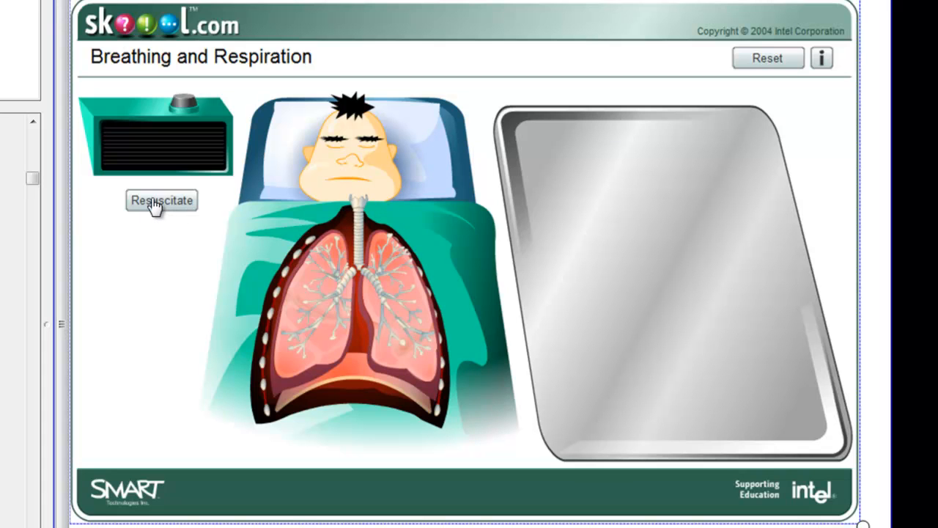
pyautogui.click(161, 201)
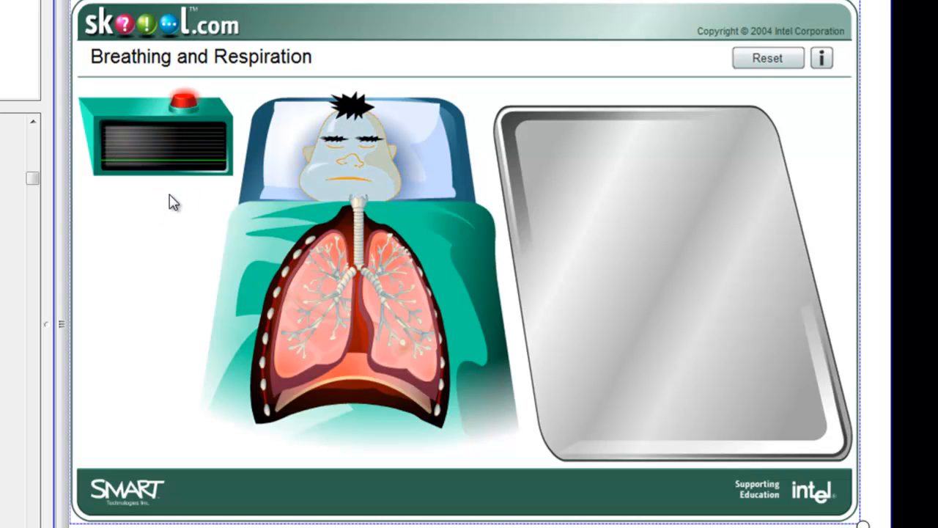
pyautogui.click(766, 59)
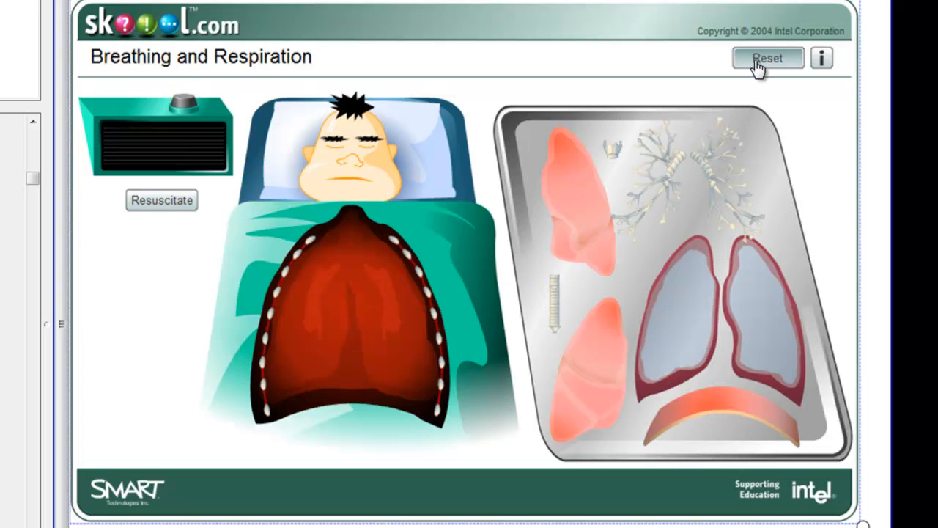
pyautogui.moveTo(867, 35)
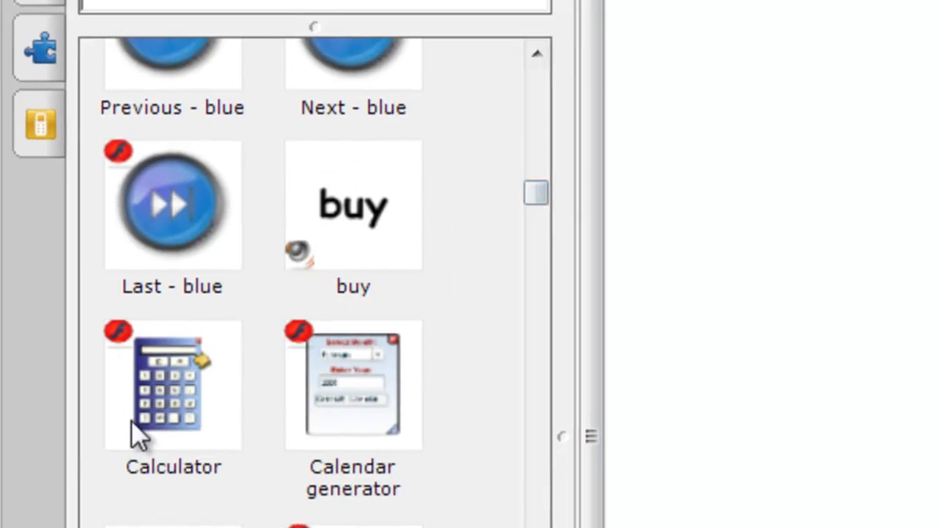
# - Add a calculator, compute 8385 and send the result onto the page as text
pyautogui.doubleClick(173, 384)
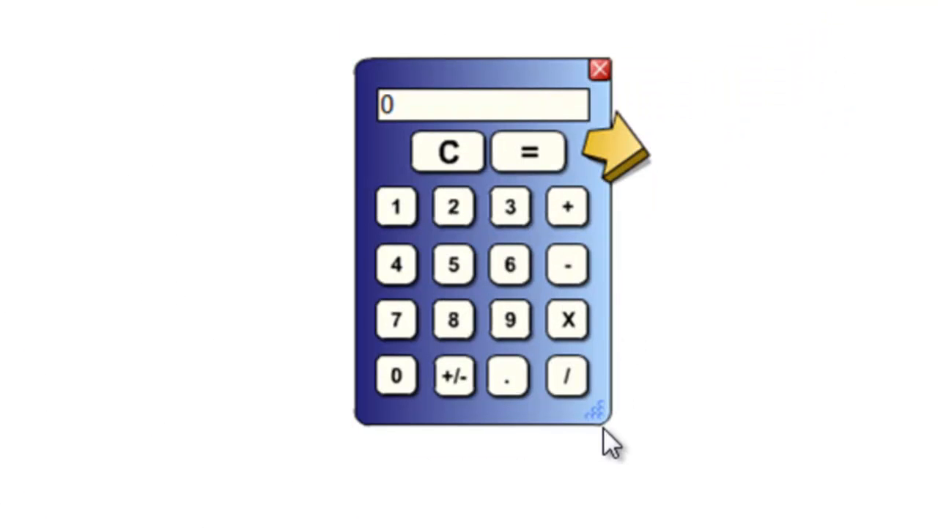
pyautogui.moveTo(506, 270)
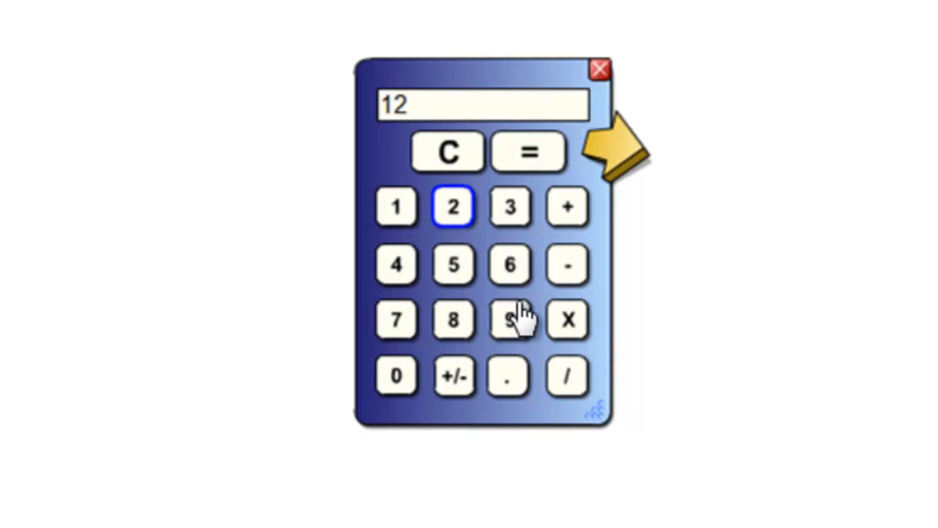
pyautogui.click(528, 152)
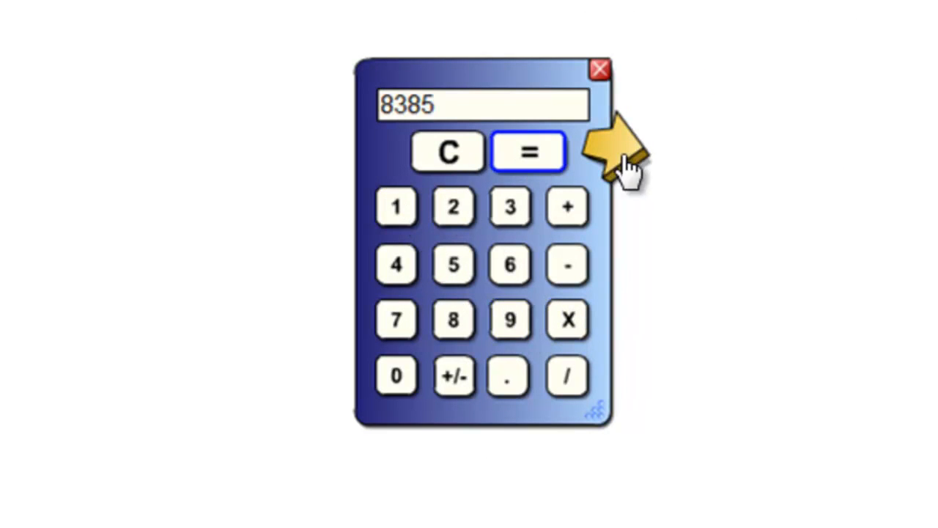
pyautogui.click(528, 151)
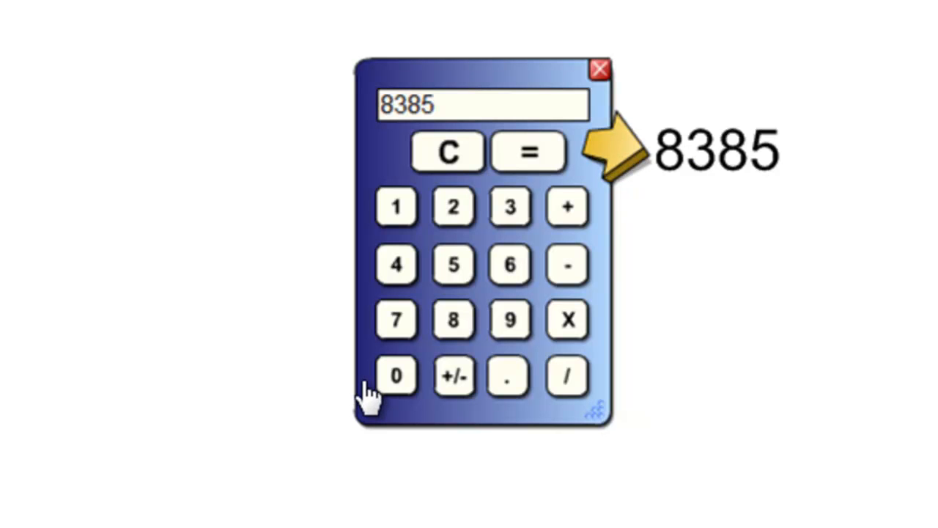
pyautogui.moveTo(437, 170)
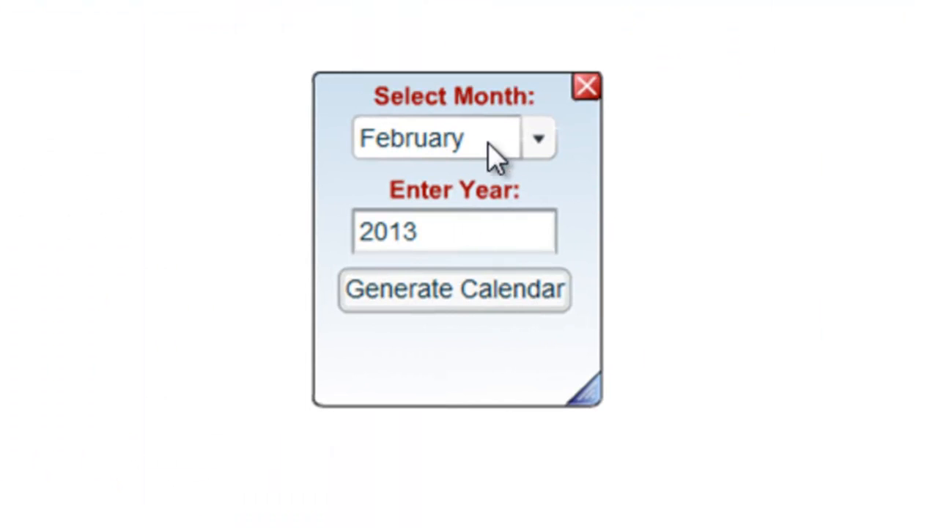
pyautogui.moveTo(542, 154)
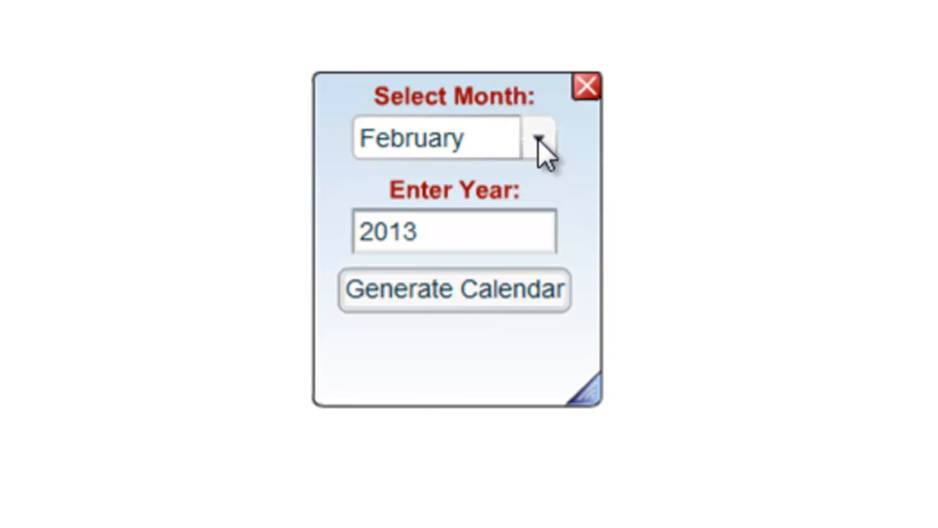
# - Set the calendar generator to August 2014 and generate the calendar
pyautogui.click(536, 138)
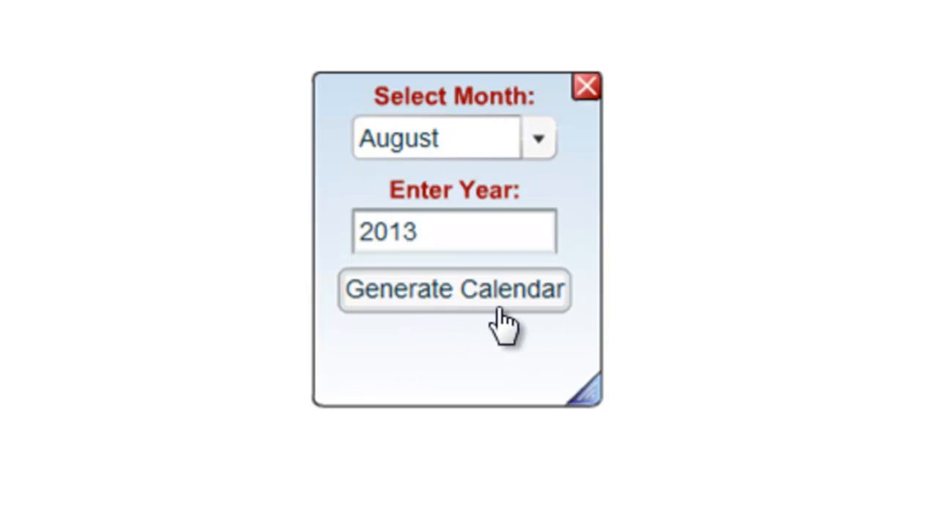
pyautogui.click(475, 233)
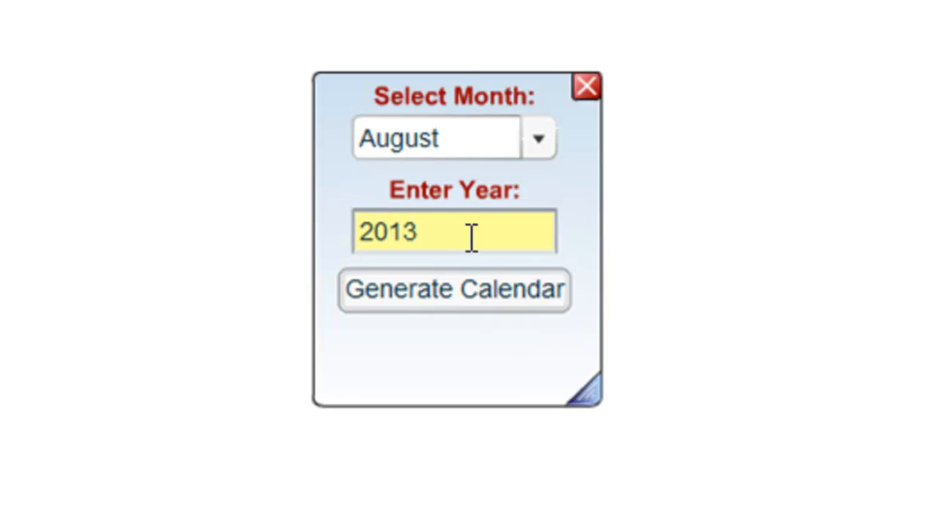
pyautogui.doubleClick(388, 233)
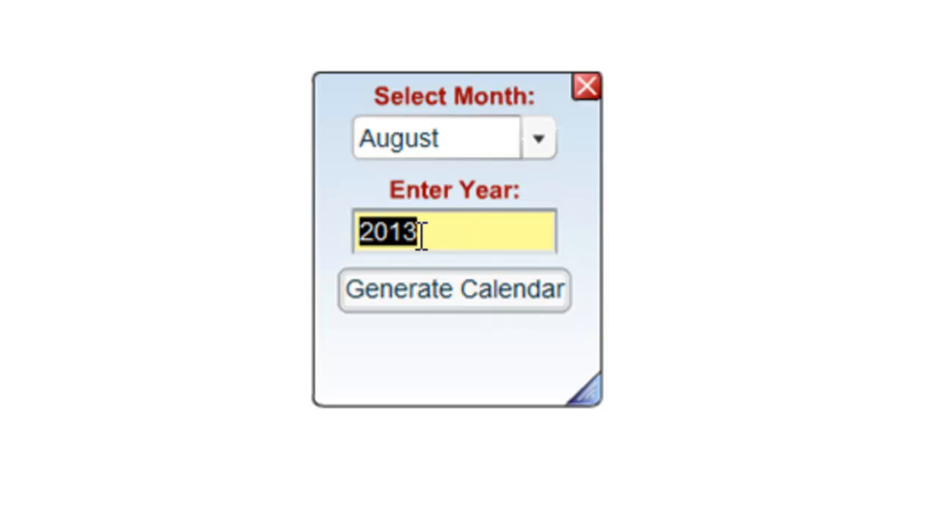
pyautogui.write('2')
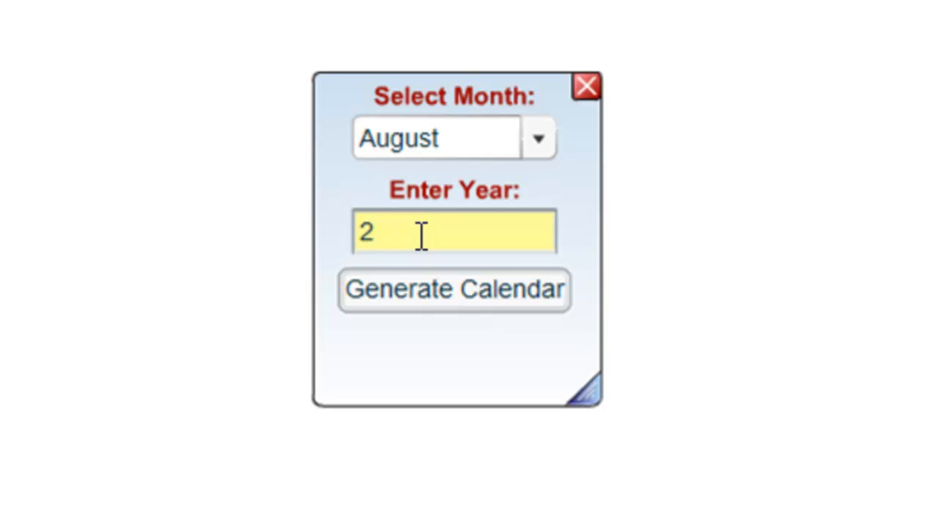
pyautogui.write('014')
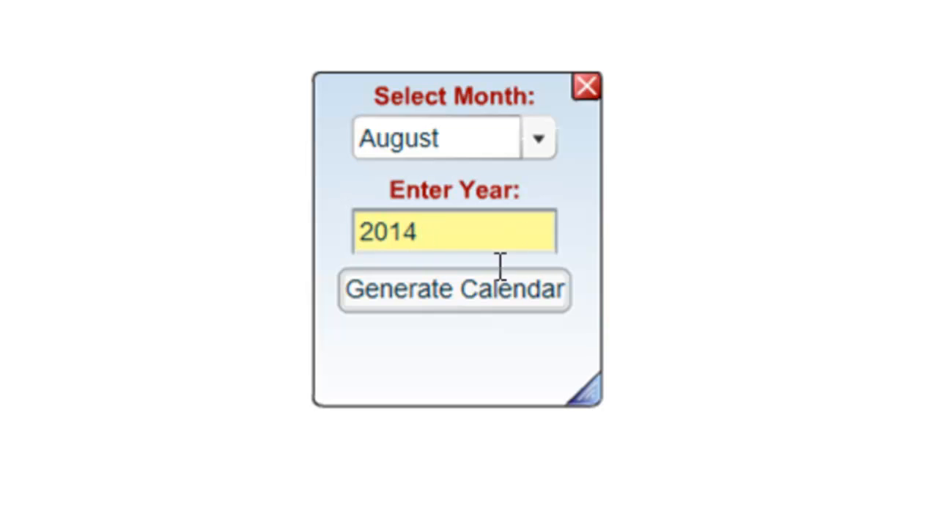
pyautogui.click(455, 290)
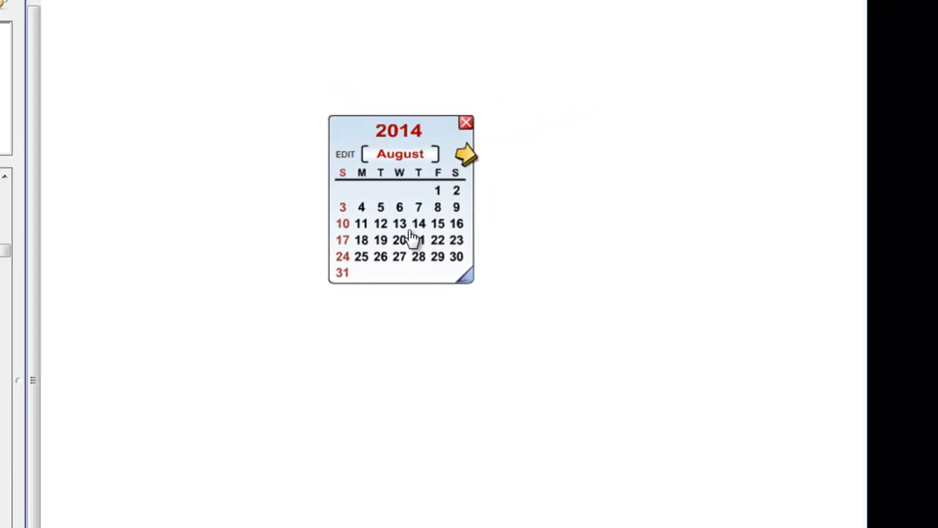
pyautogui.moveTo(507, 132)
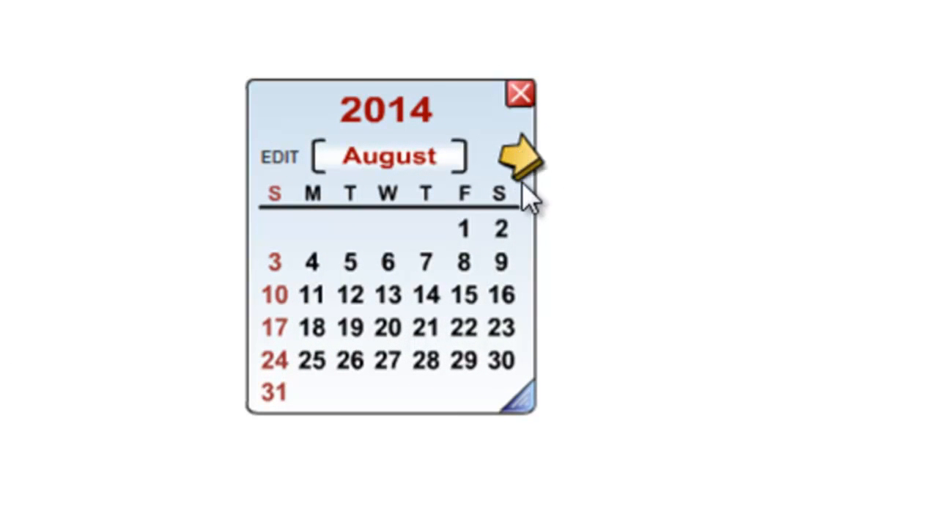
# - Place the full-page August 2014 calendar and delete the small generator widget
pyautogui.click(520, 154)
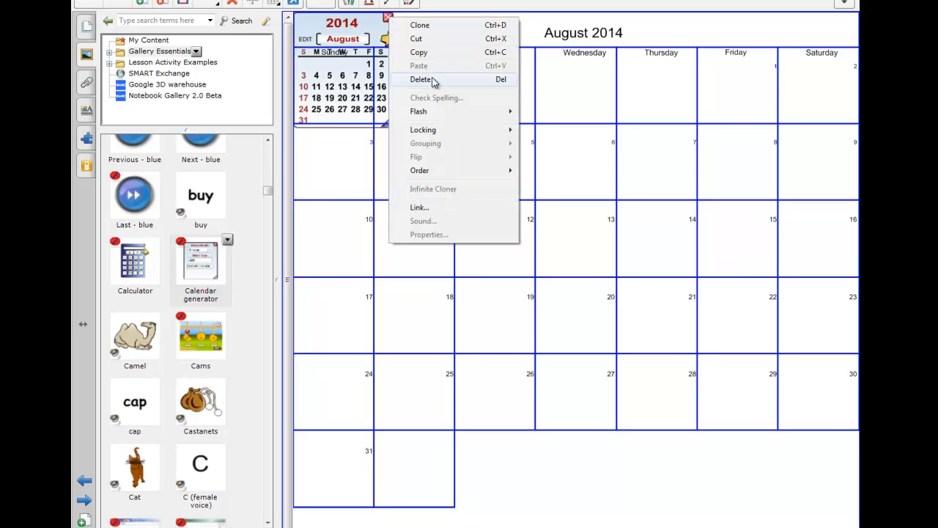
pyautogui.click(422, 80)
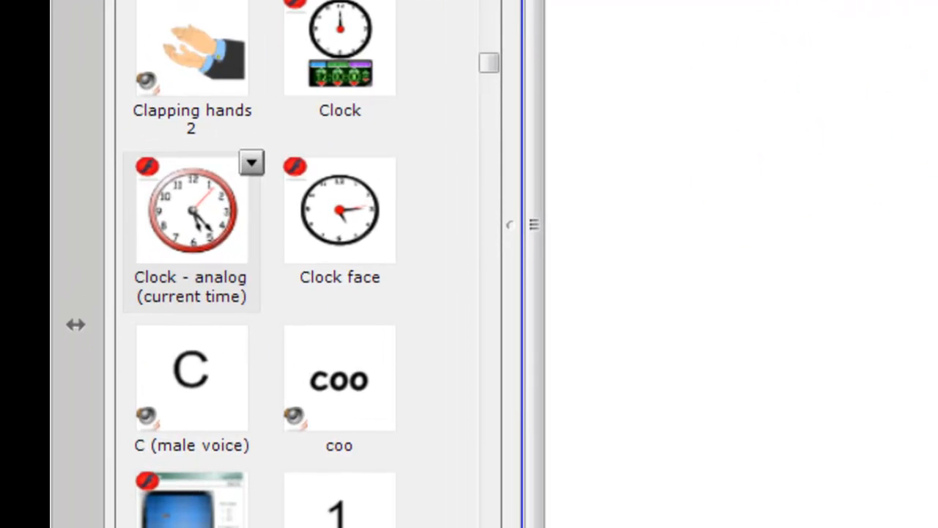
pyautogui.moveTo(489, 66)
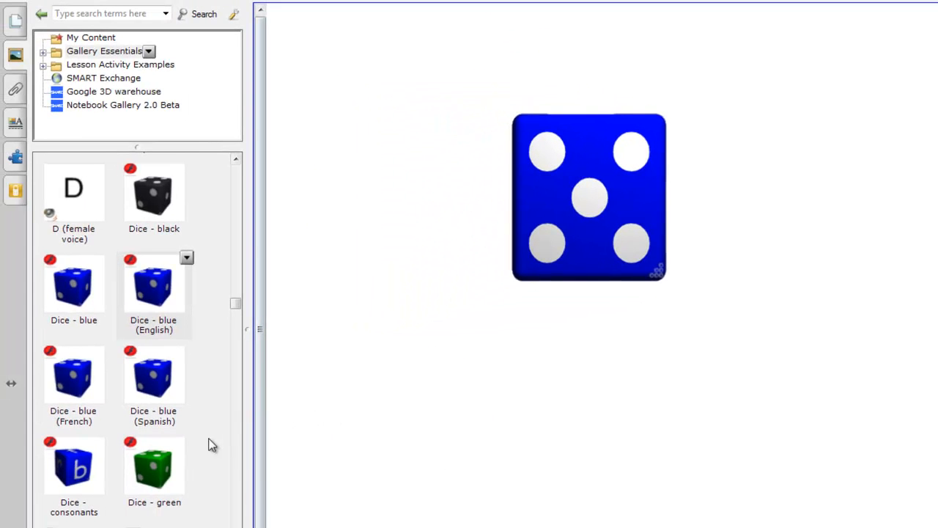
pyautogui.moveTo(477, 89)
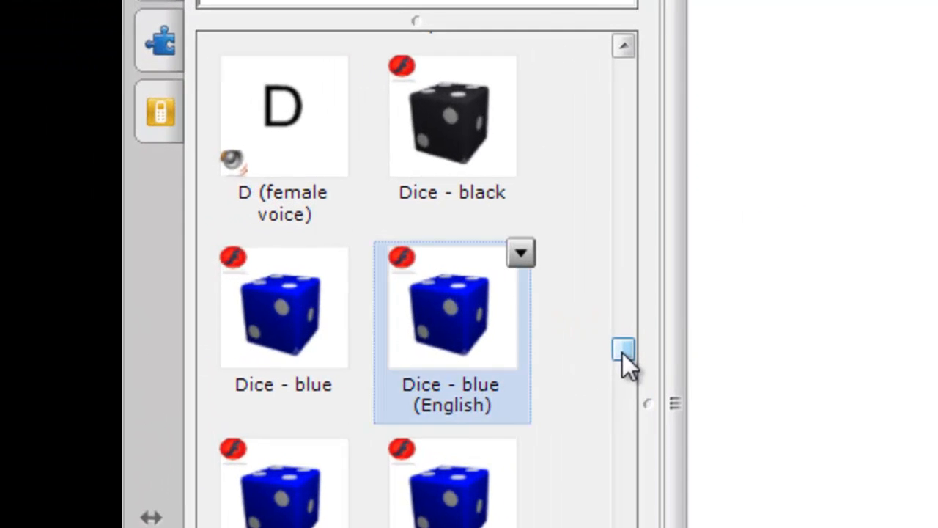
# - Stop the coin toss on the eagle side and shrink the widget on the page
pyautogui.scroll(-3)
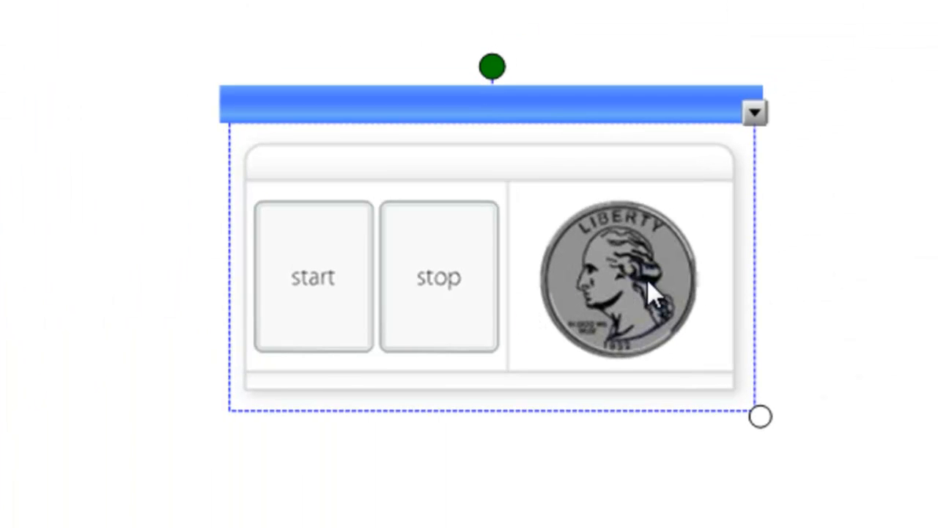
pyautogui.moveTo(789, 458)
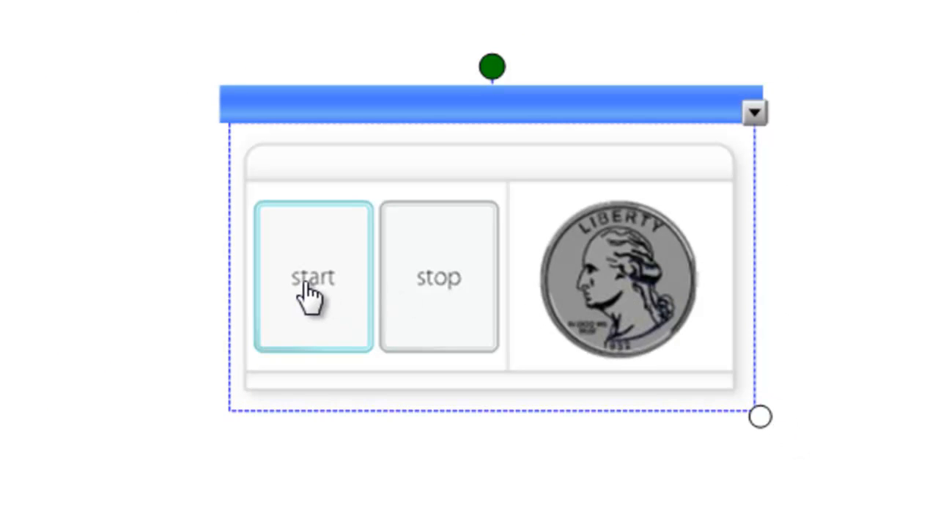
pyautogui.moveTo(408, 304)
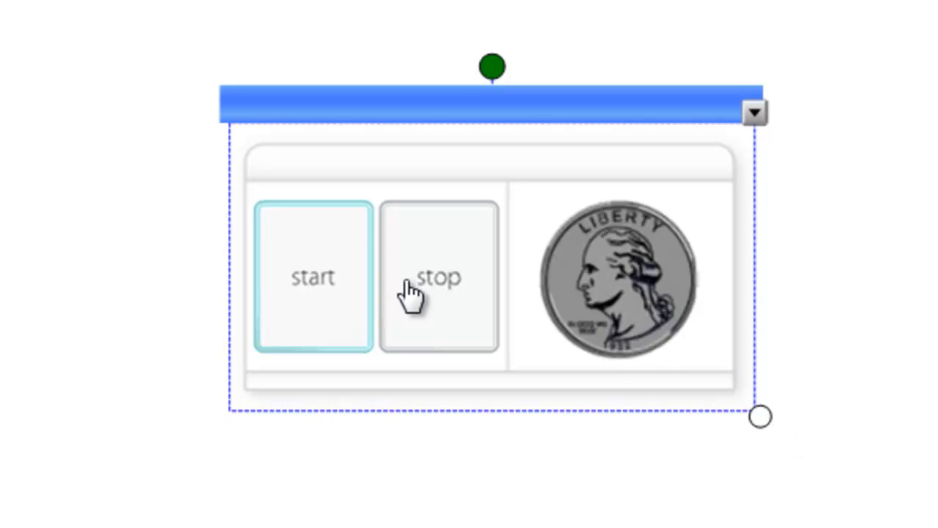
pyautogui.click(438, 287)
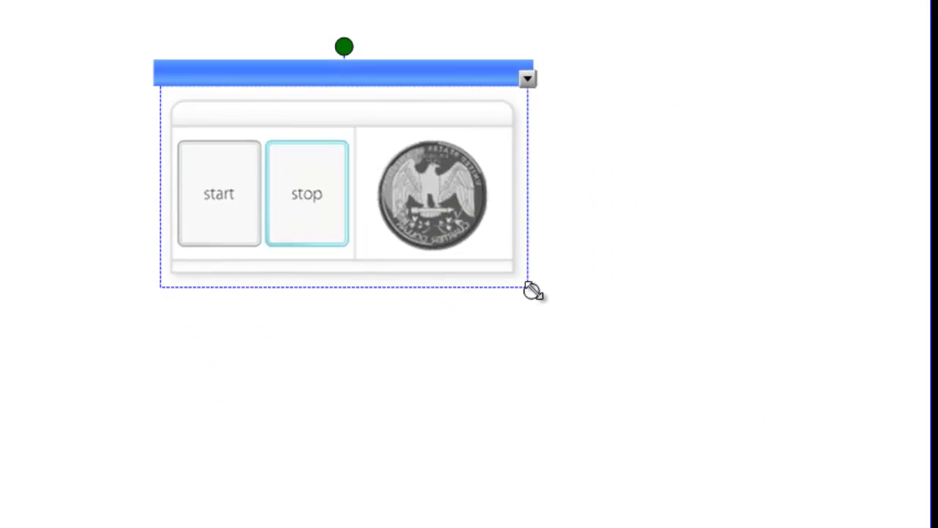
pyautogui.moveTo(534, 292); pyautogui.dragTo(821, 448)
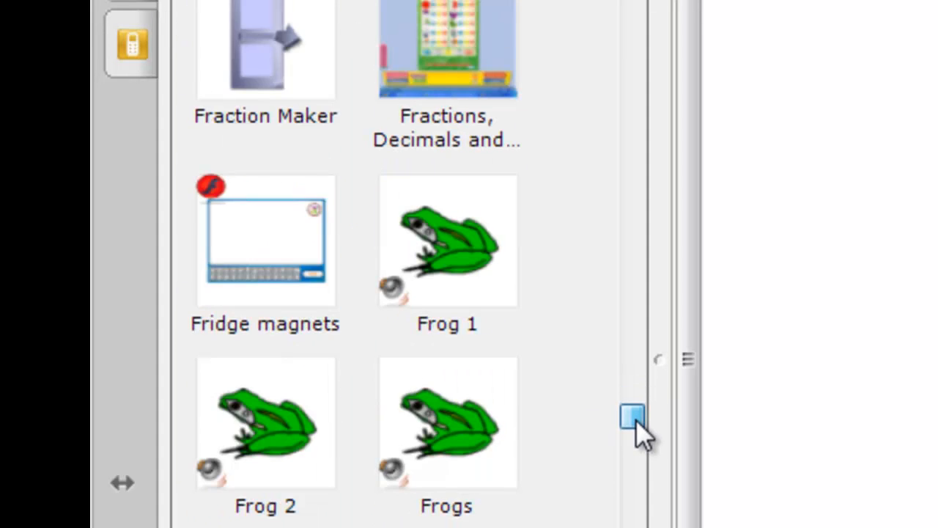
# - Scroll down the Gallery's interactive items list toward Parallel circuits
pyautogui.moveTo(632, 416); pyautogui.dragTo(632, 506)
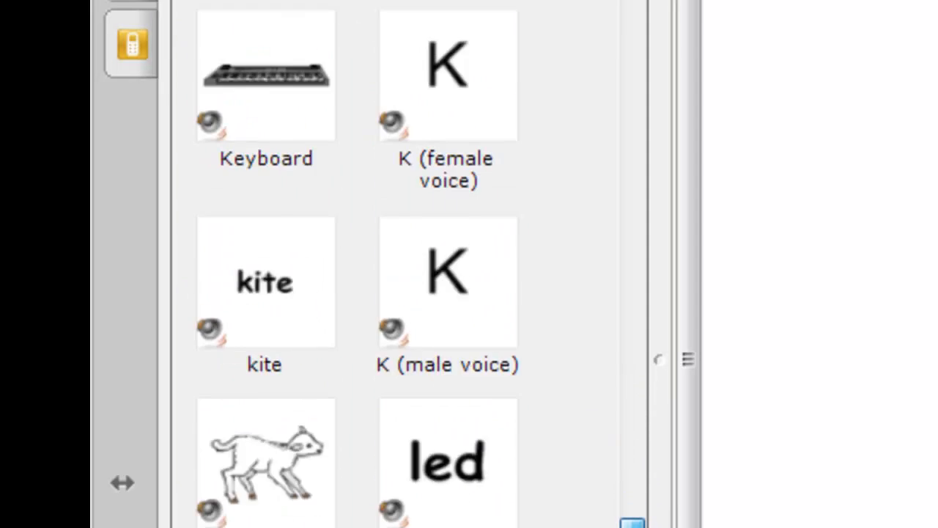
pyautogui.scroll(-3)
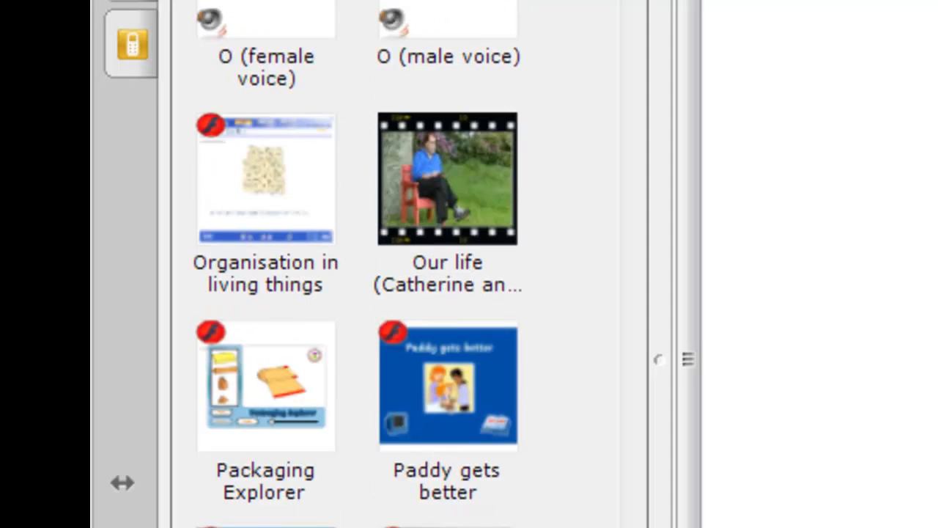
pyautogui.scroll(-3)
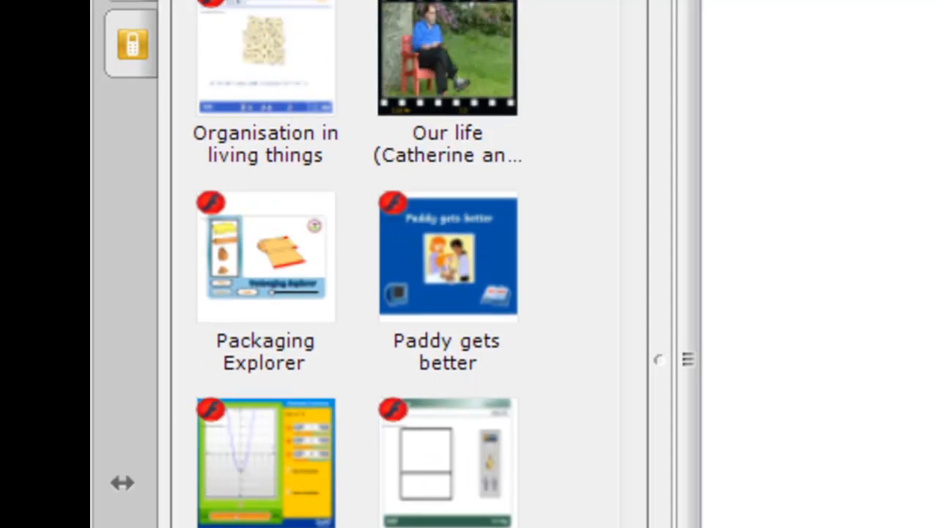
pyautogui.scroll(-3)
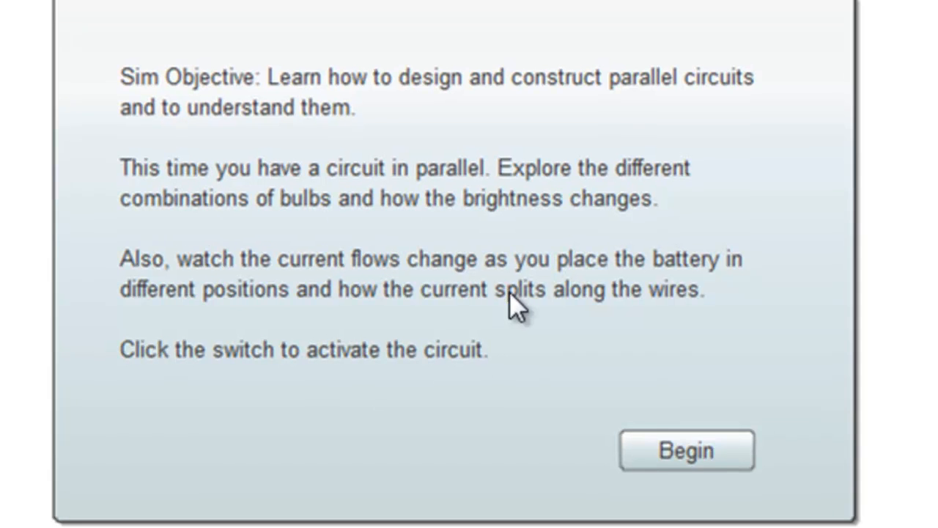
pyautogui.moveTo(813, 117)
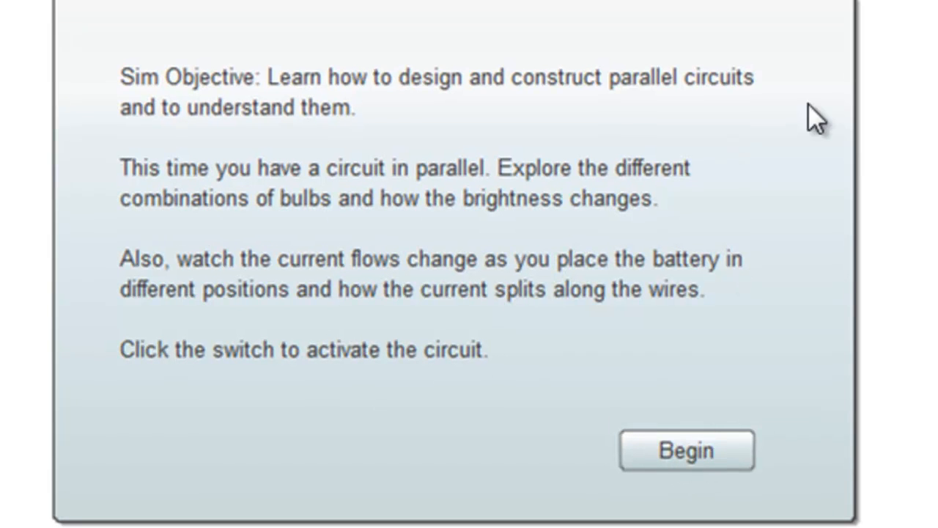
pyautogui.moveTo(697, 475)
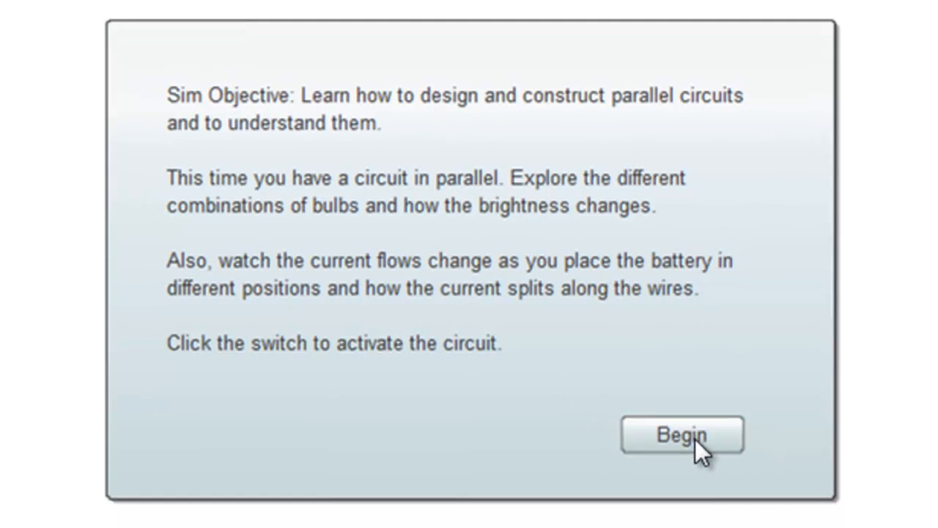
# - Run the simulation with a bulb on the middle and bottom wires, battery and switch on top, switch closed to light both bulbs
pyautogui.click(684, 434)
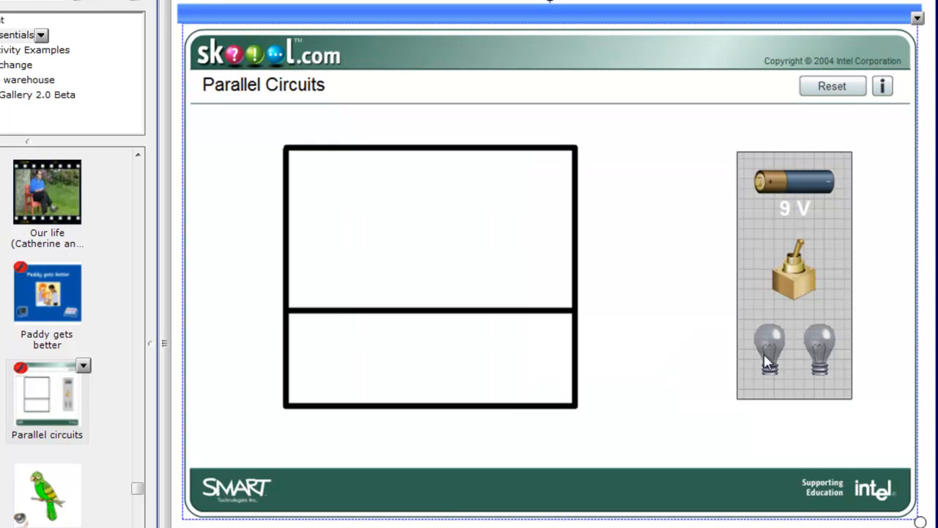
pyautogui.moveTo(770, 349); pyautogui.dragTo(442, 282)
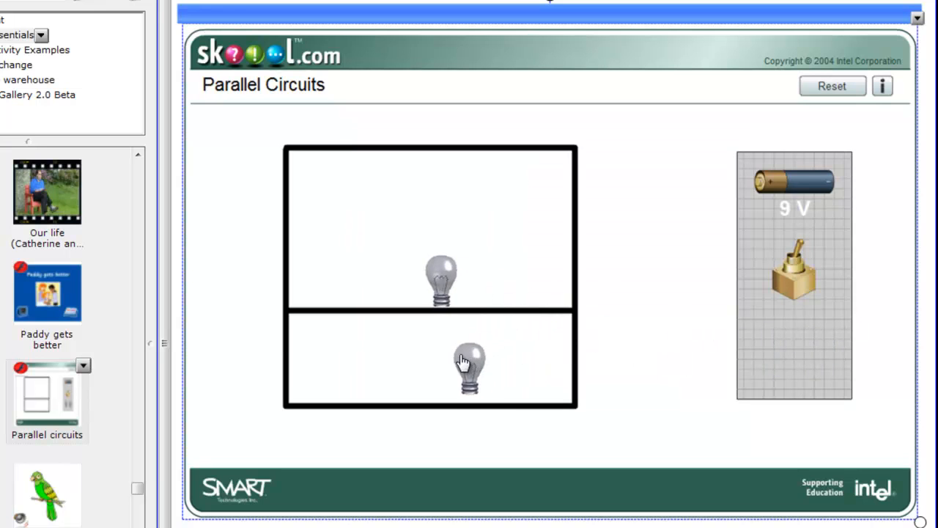
pyautogui.moveTo(469, 367); pyautogui.dragTo(440, 389)
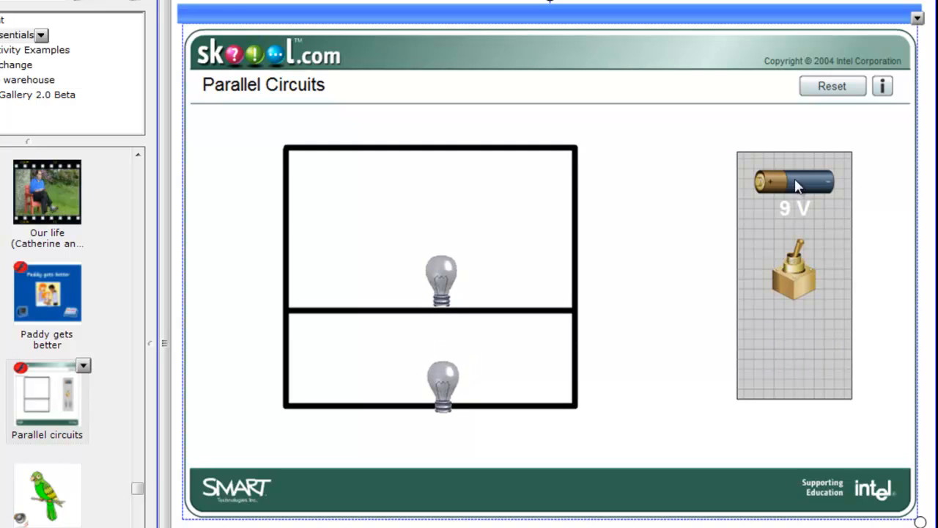
pyautogui.moveTo(795, 182); pyautogui.dragTo(357, 145)
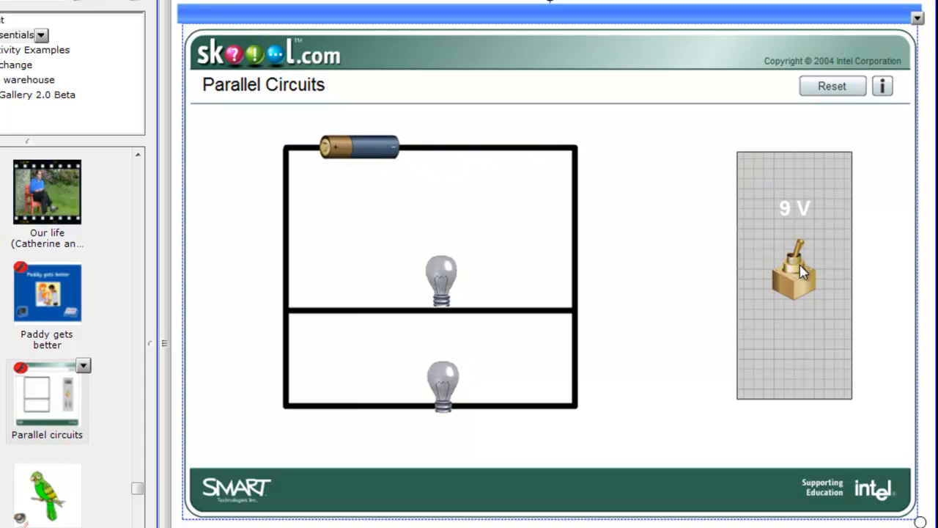
pyautogui.moveTo(795, 264); pyautogui.dragTo(466, 144)
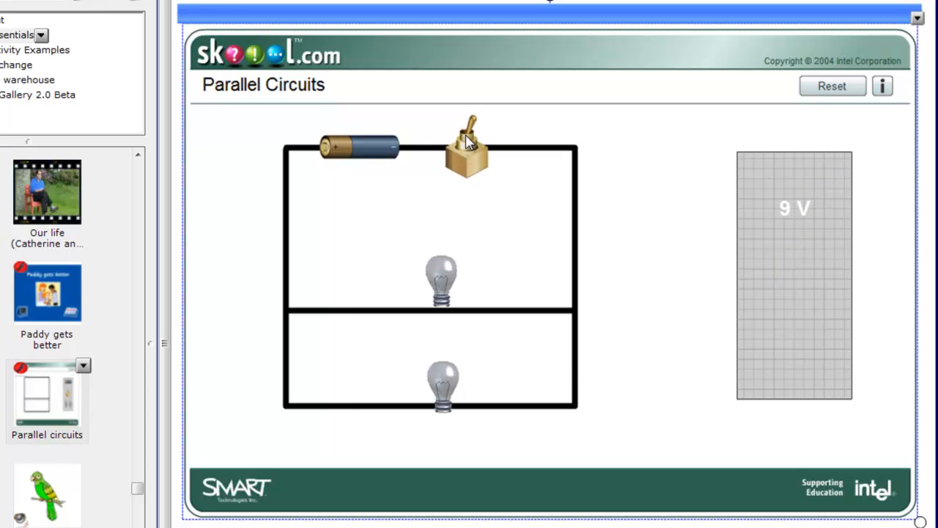
pyautogui.click(470, 140)
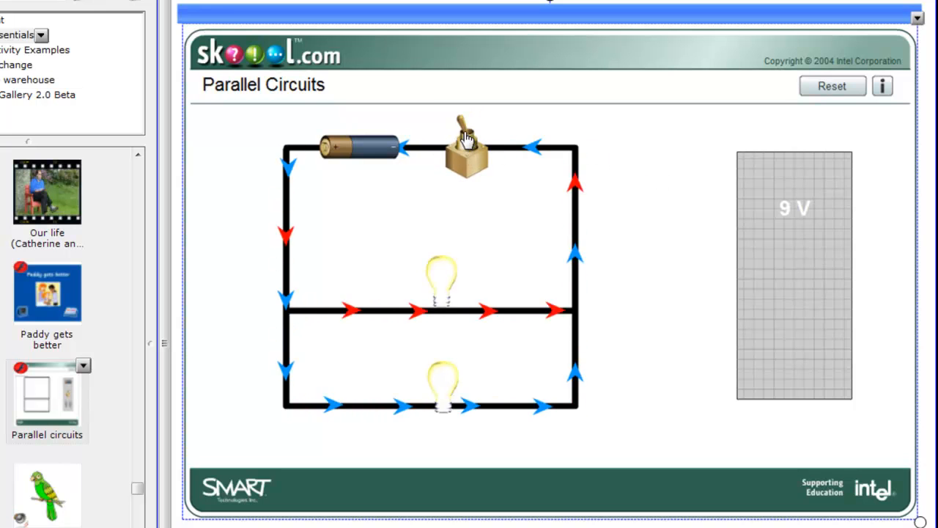
pyautogui.moveTo(469, 143)
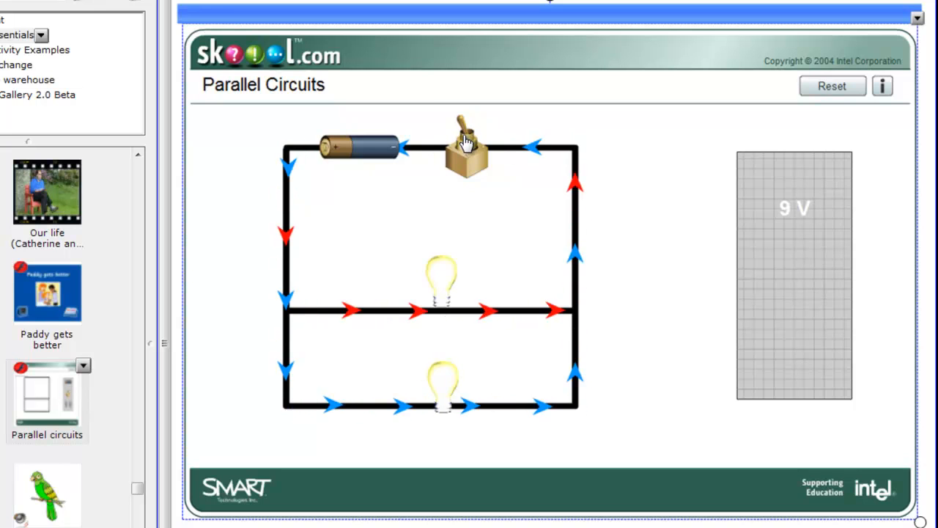
# - Reset, try an invalid layout with both bulbs on the middle wire and the battery on top, then reset again
pyautogui.click(833, 87)
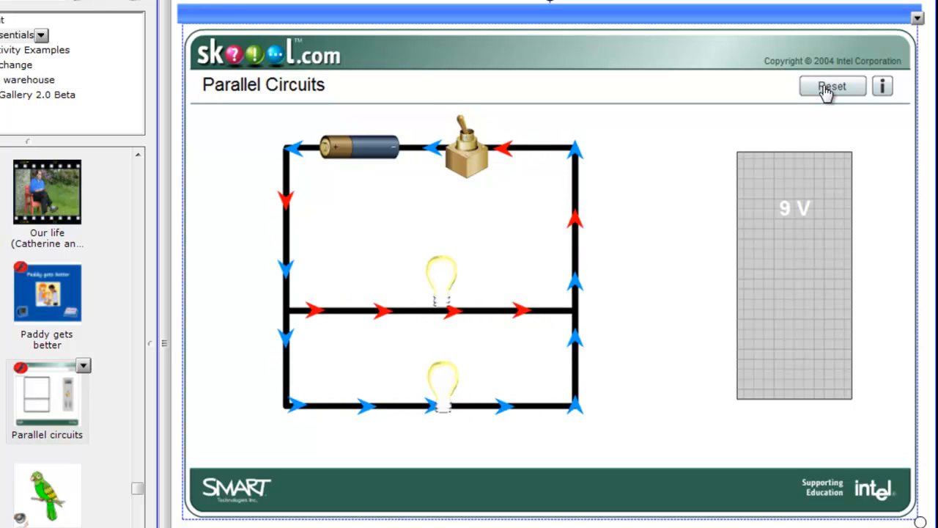
pyautogui.click(830, 86)
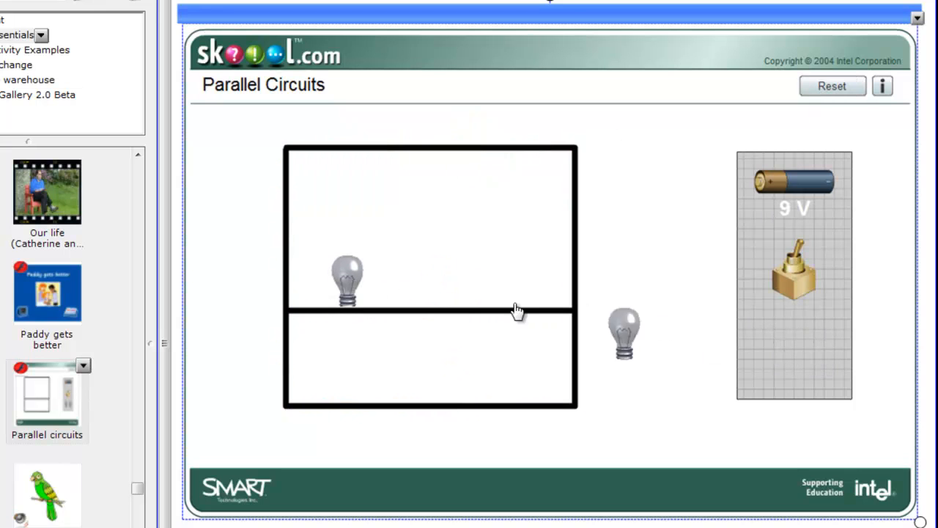
pyautogui.moveTo(624, 334); pyautogui.dragTo(449, 280)
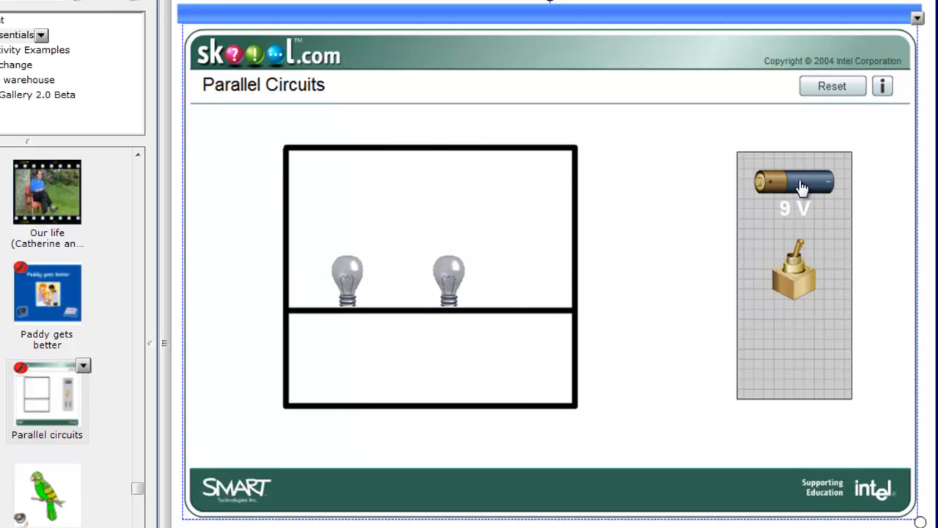
pyautogui.moveTo(795, 184); pyautogui.dragTo(364, 147)
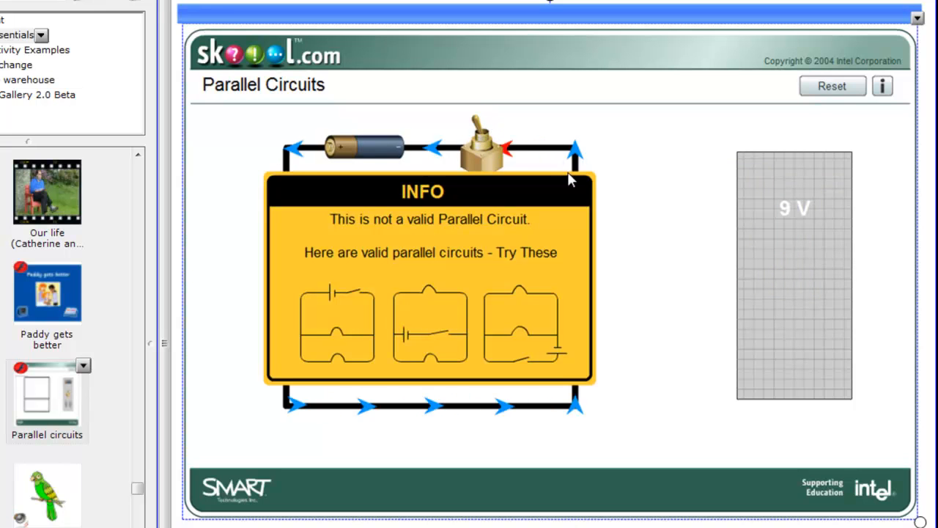
pyautogui.moveTo(861, 115)
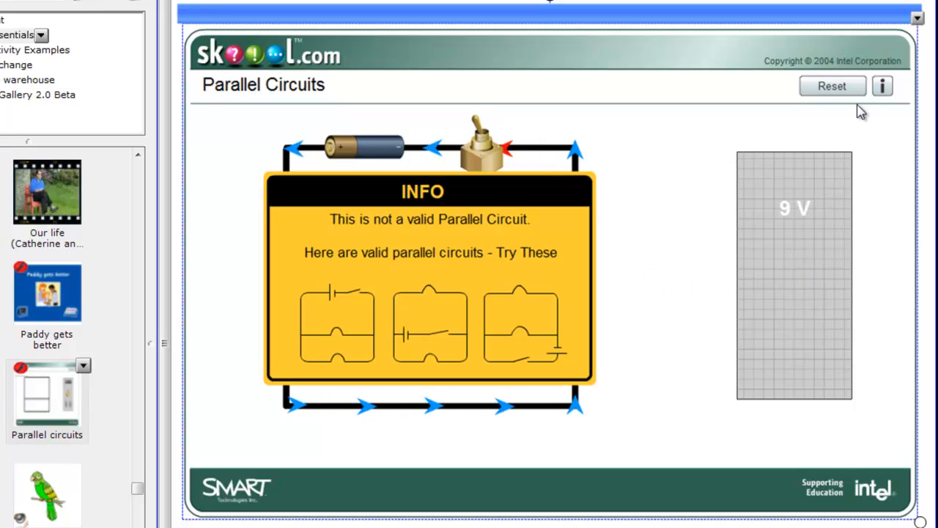
pyautogui.click(830, 86)
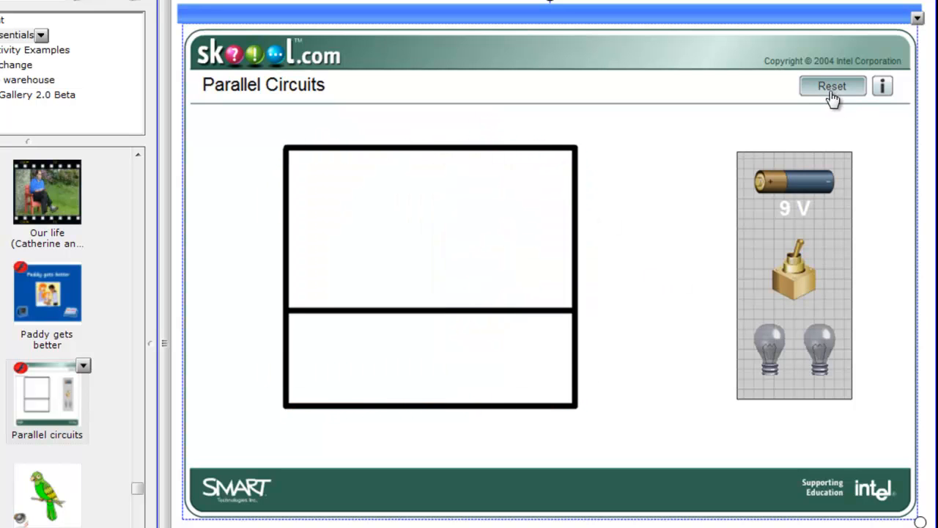
pyautogui.rightClick(833, 95)
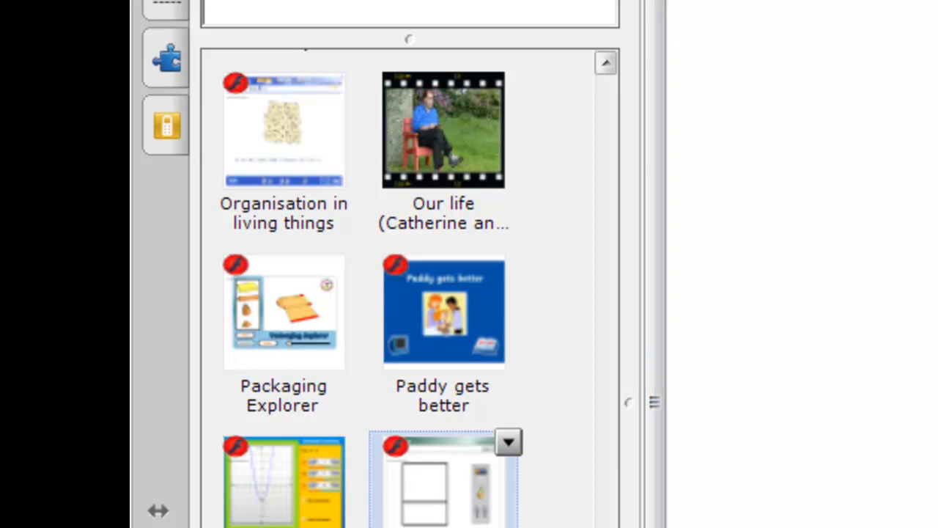
pyautogui.scroll(-3)
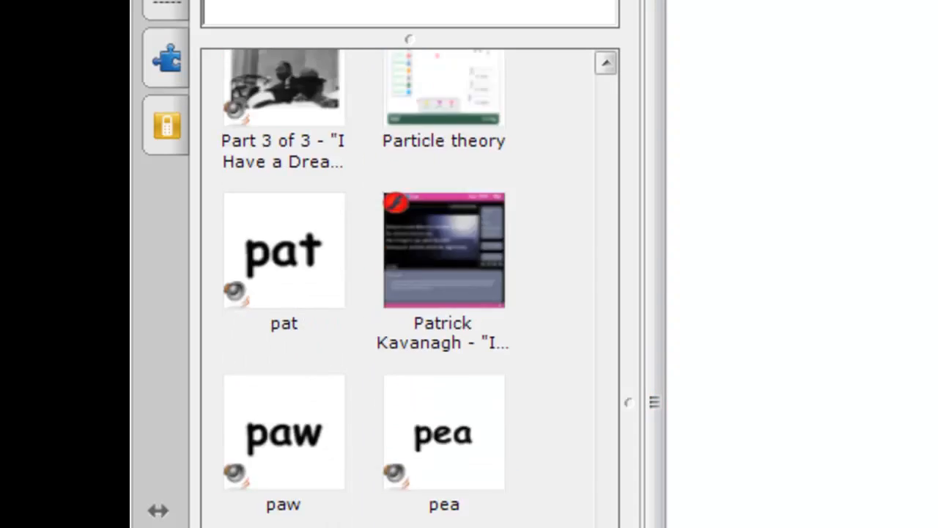
pyautogui.scroll(-3)
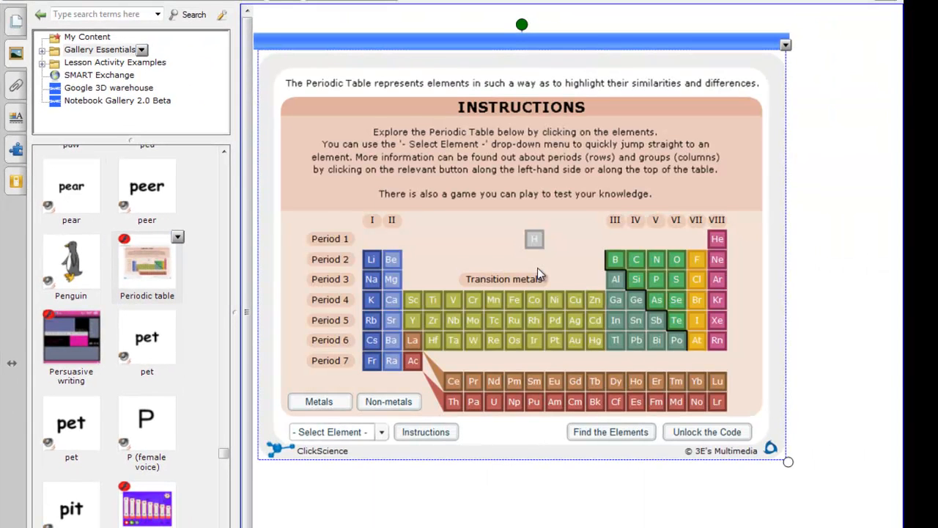
pyautogui.moveTo(788, 463)
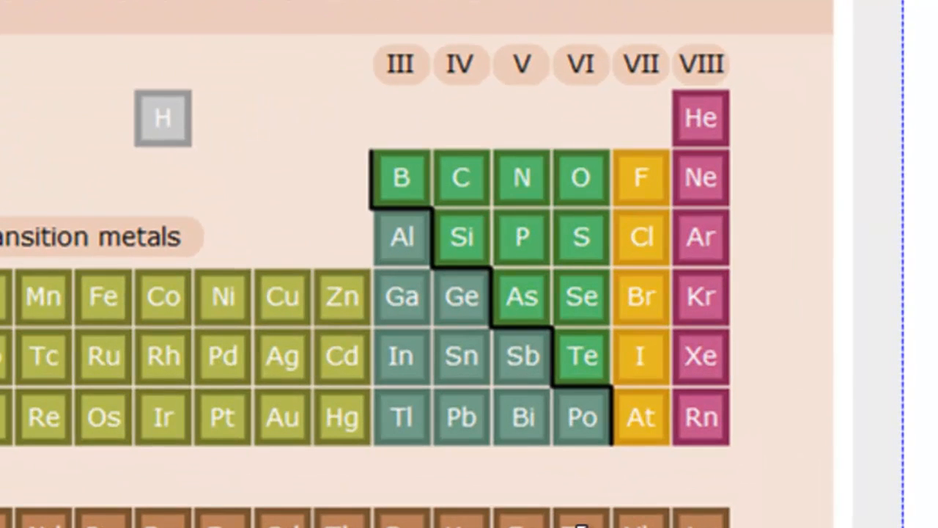
# - Show Aluminium's then Calcium's details, then highlight all metals with the Metals button
pyautogui.click(405, 241)
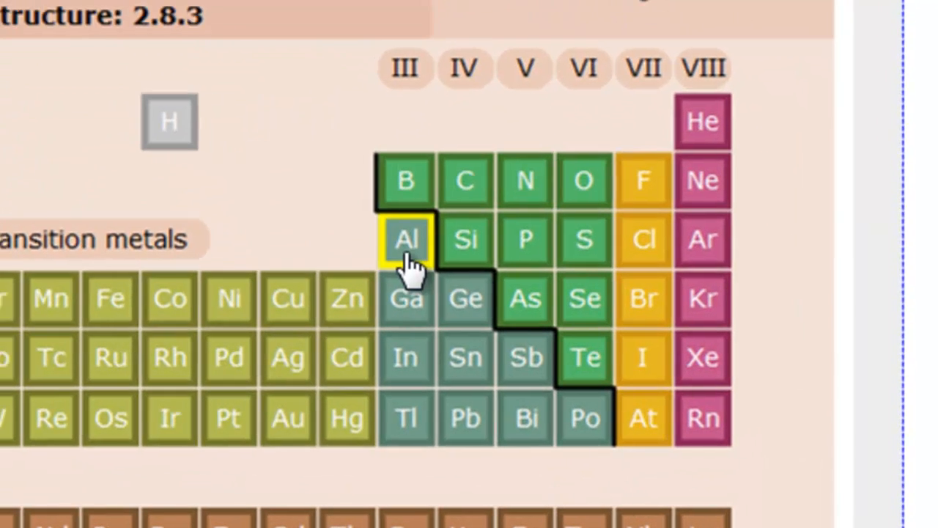
pyautogui.click(408, 240)
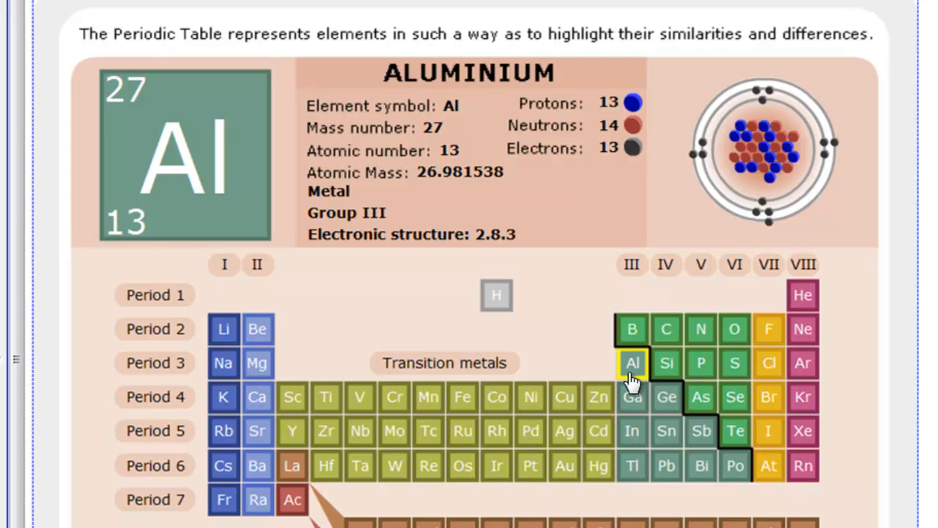
pyautogui.moveTo(492, 147)
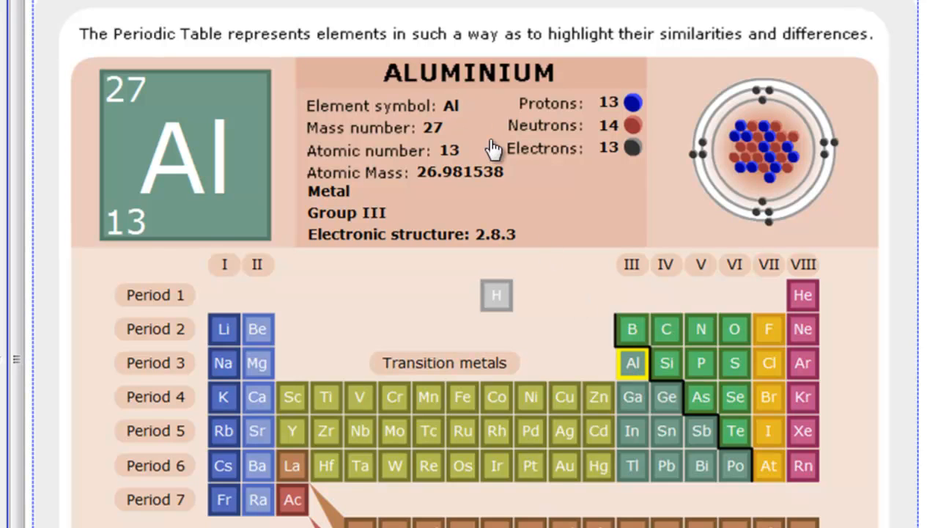
pyautogui.moveTo(258, 405)
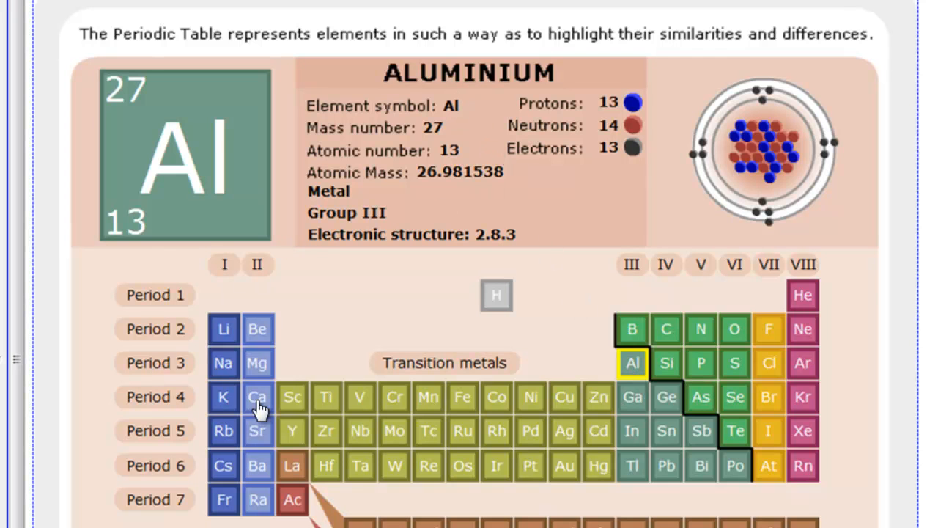
pyautogui.click(258, 396)
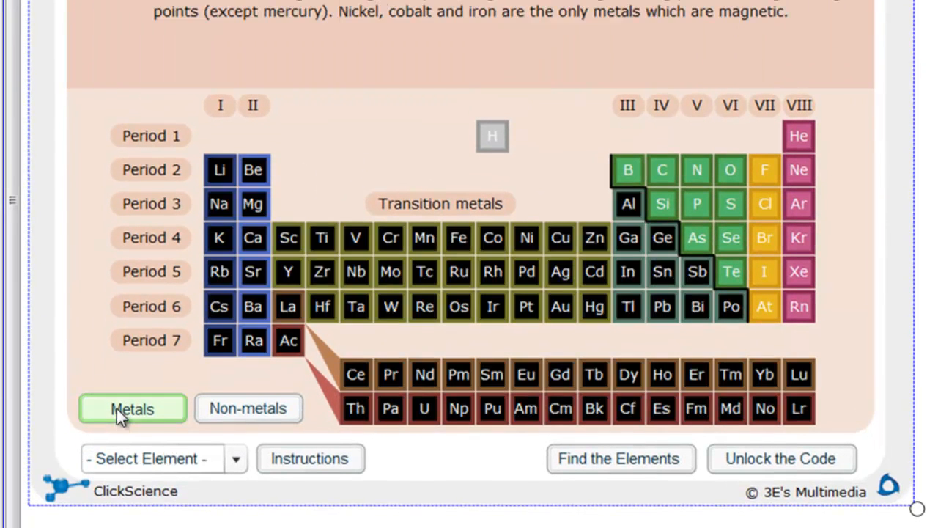
pyautogui.click(248, 408)
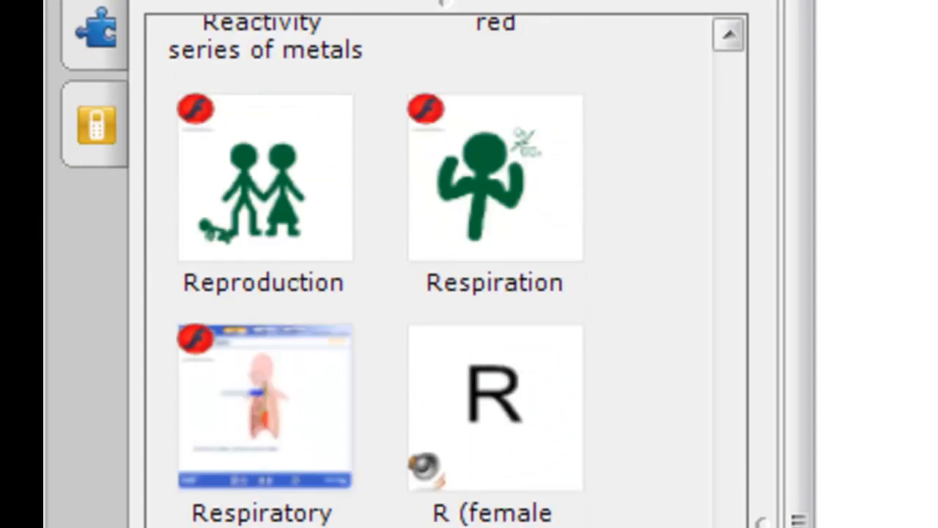
# - Insert the Thermometer interactive from the Gallery Essentials list onto the page
pyautogui.scroll(-3)
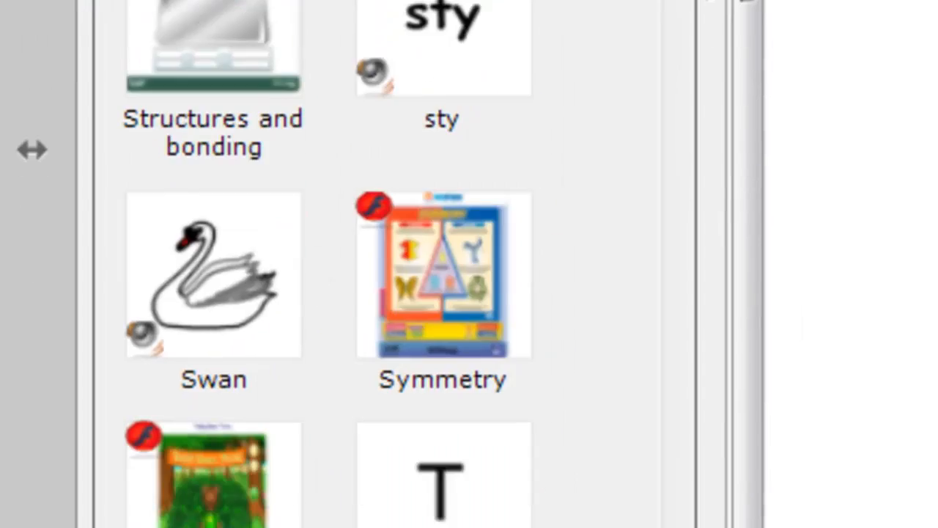
pyautogui.scroll(-3)
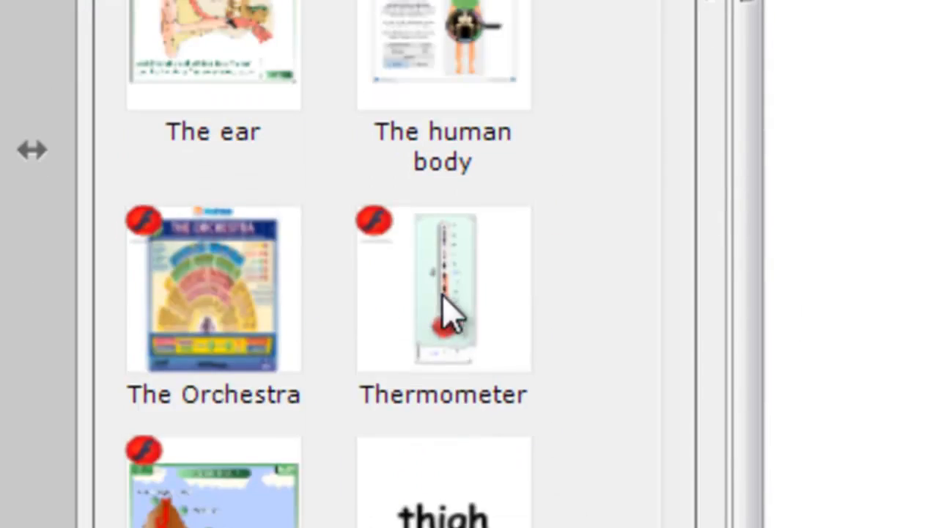
pyautogui.doubleClick(442, 289)
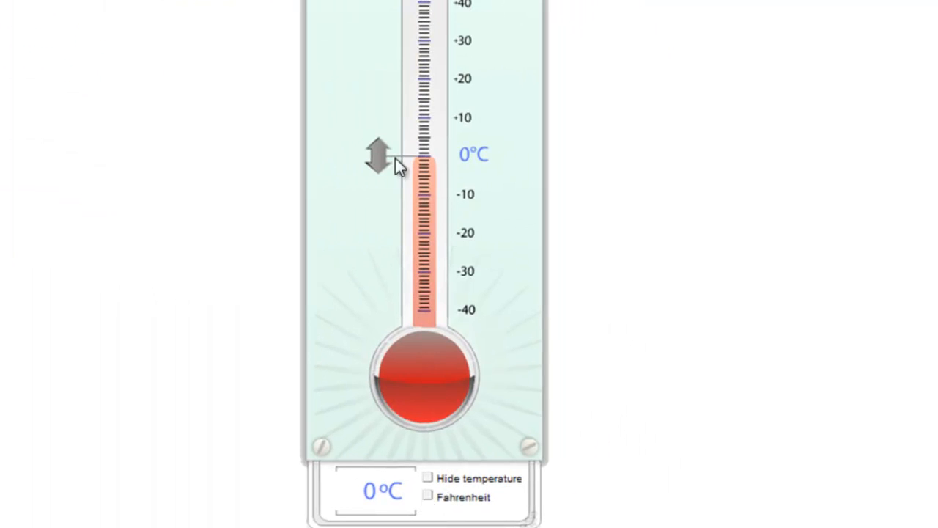
# - Raise the thermometer to about 23°C, switch it to Fahrenheit, then set it to 65°F
pyautogui.moveTo(379, 154); pyautogui.dragTo(378, 66)
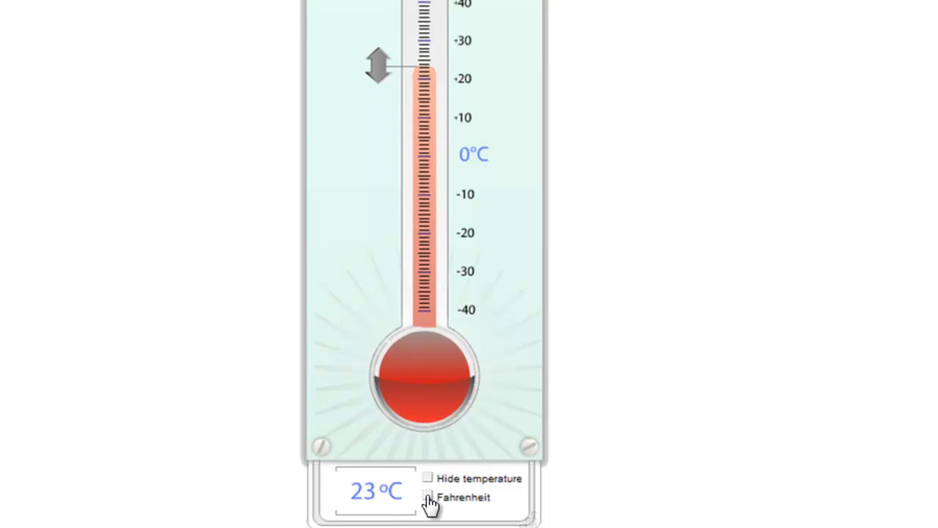
pyautogui.click(428, 496)
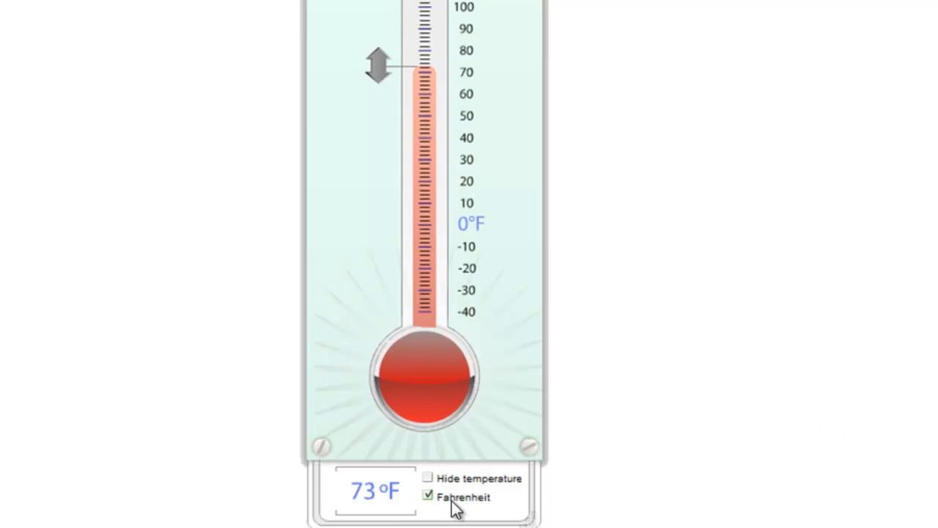
pyautogui.moveTo(521, 506)
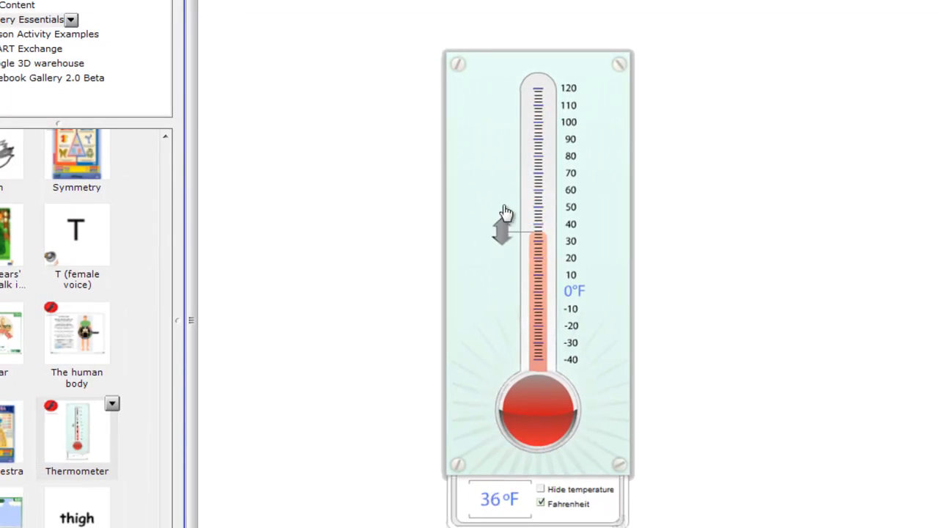
pyautogui.moveTo(502, 232); pyautogui.dragTo(502, 184)
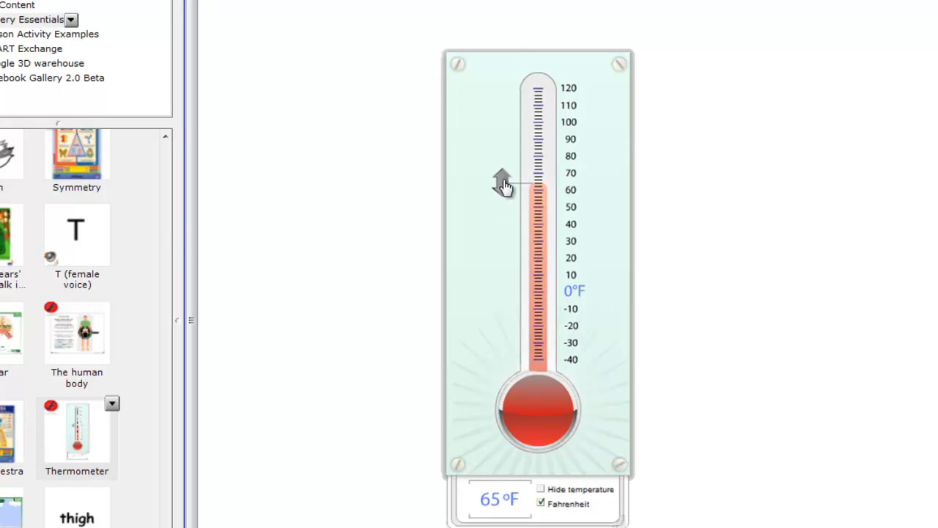
pyautogui.moveTo(528, 256)
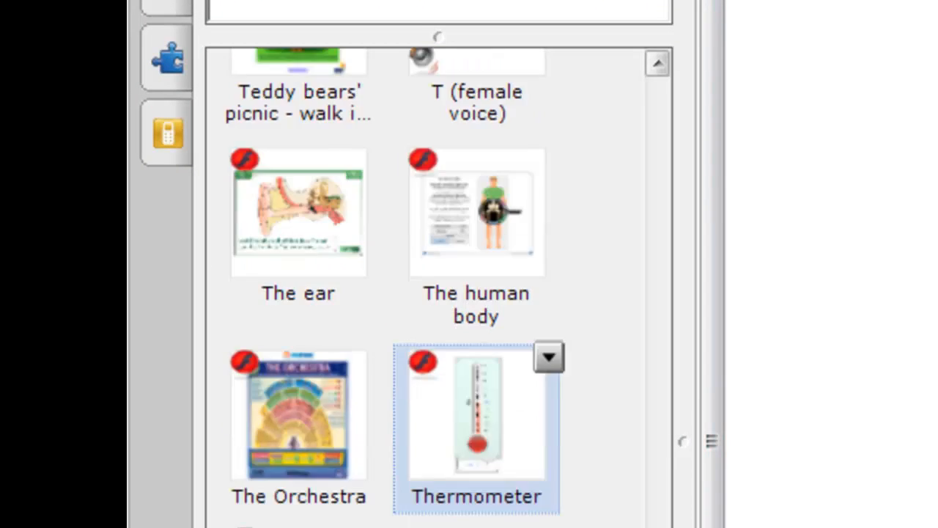
# - Scroll the Gallery list down toward the timer item
pyautogui.scroll(-3)
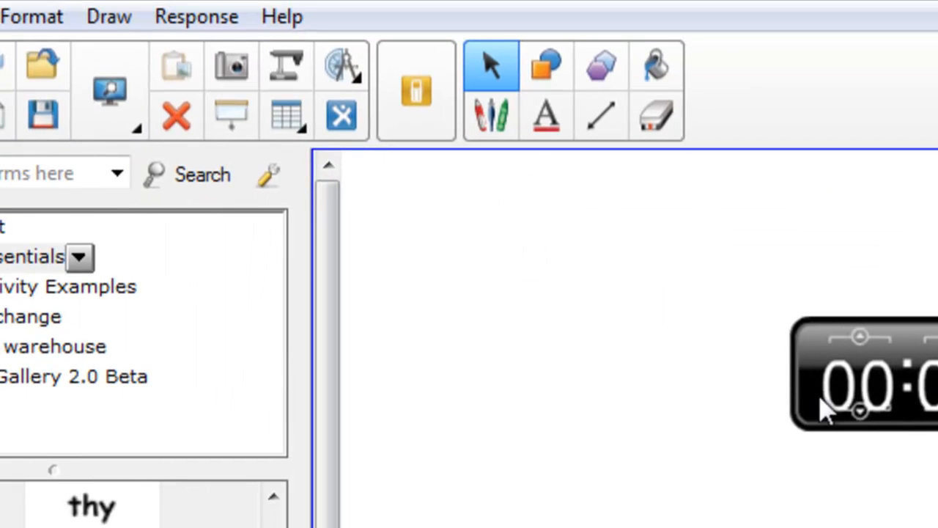
pyautogui.moveTo(340, 66)
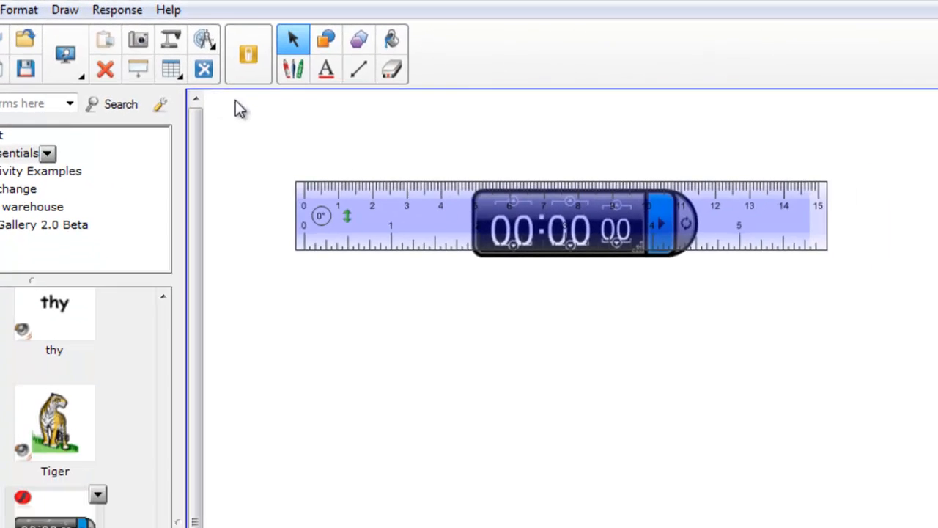
# - Move the ruler clear of the timer and shorten it to about nine centimetres
pyautogui.moveTo(560, 223); pyautogui.dragTo(550, 211)
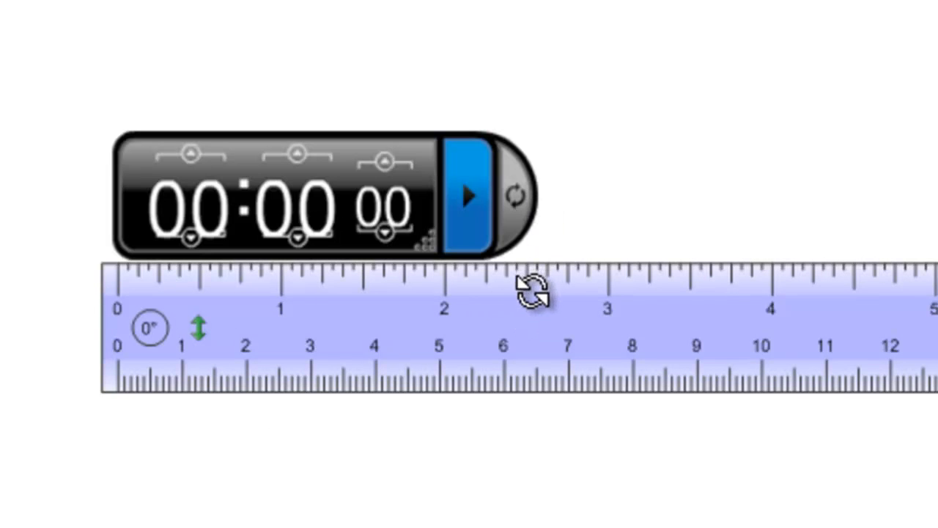
pyautogui.moveTo(533, 420)
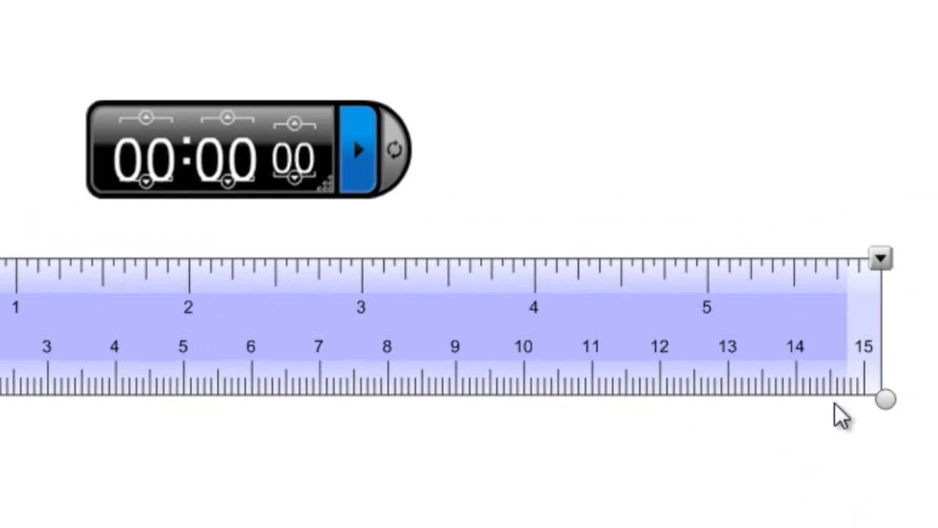
pyautogui.moveTo(882, 399); pyautogui.dragTo(506, 399)
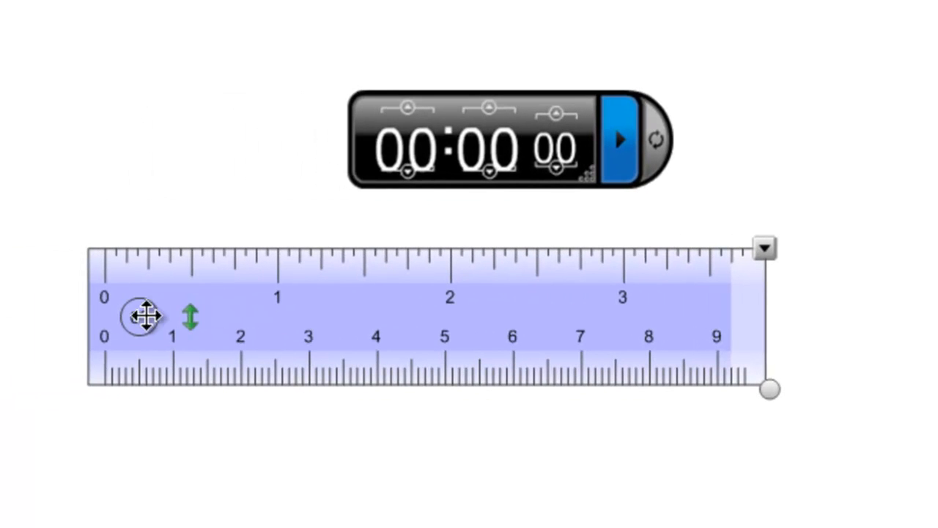
pyautogui.moveTo(617, 220)
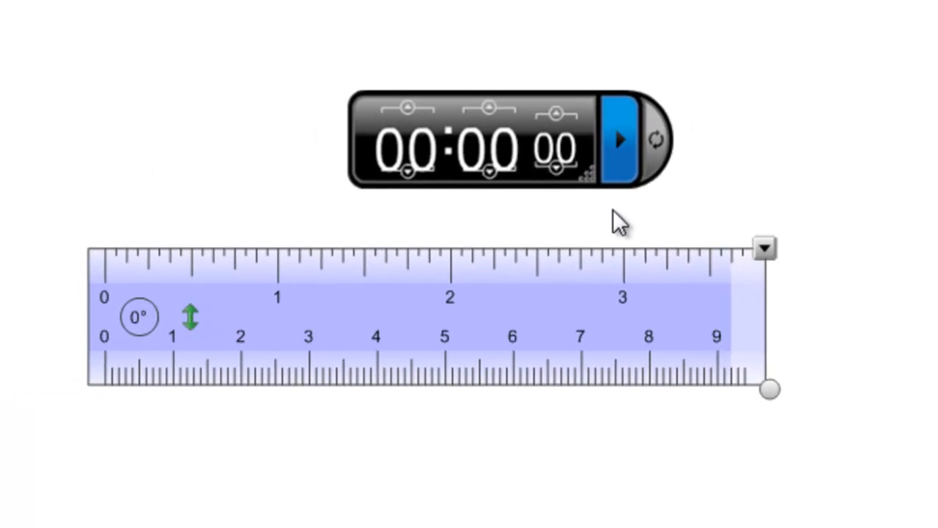
pyautogui.moveTo(169, 364)
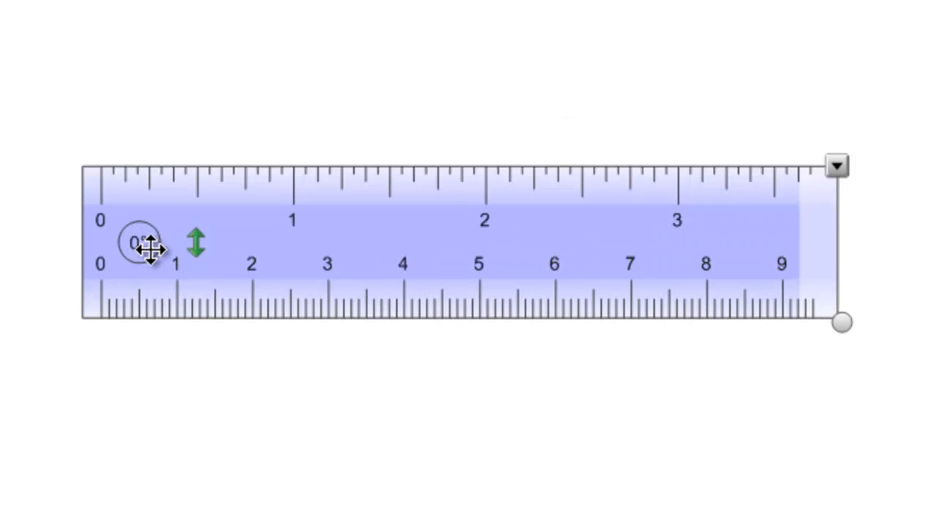
pyautogui.moveTo(431, 211)
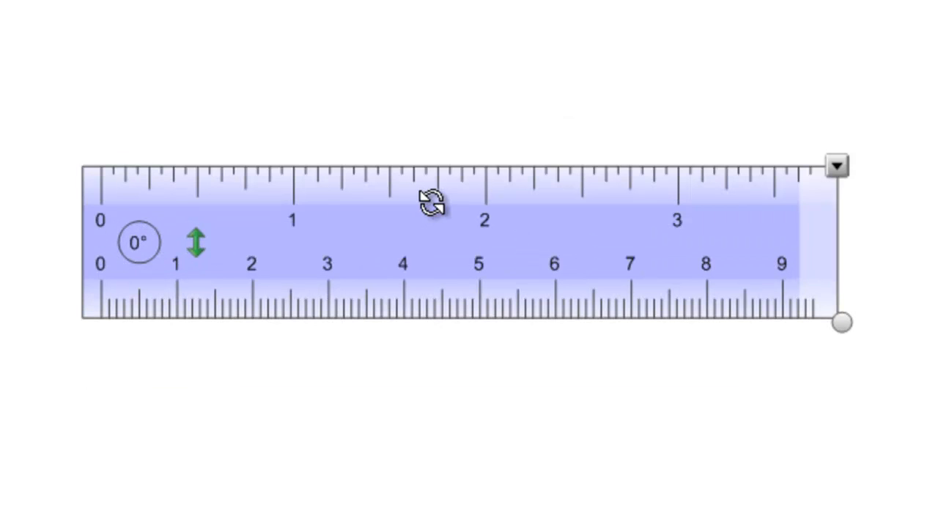
# - Rotate the ruler to about a 15° tilt and reposition it on the page
pyautogui.moveTo(433, 203); pyautogui.dragTo(417, 249)
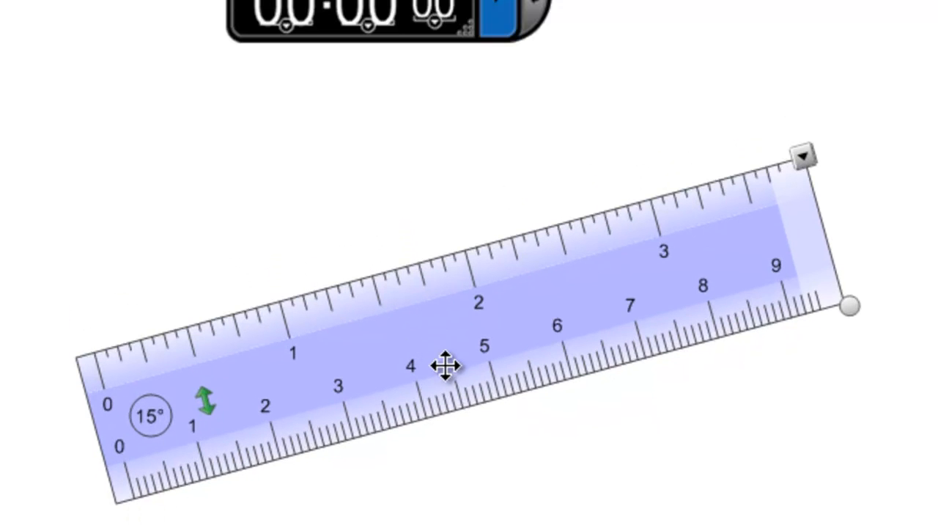
pyautogui.moveTo(447, 367); pyautogui.dragTo(429, 499)
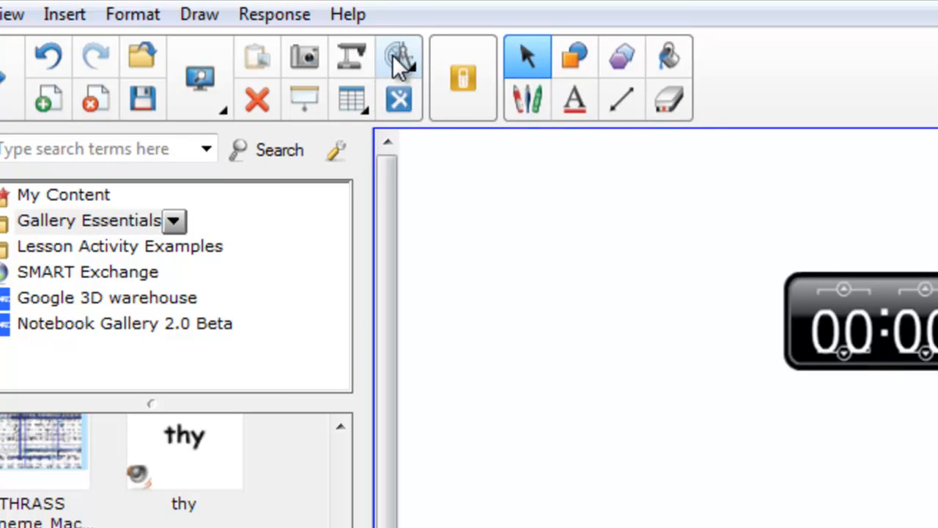
pyautogui.moveTo(399, 58)
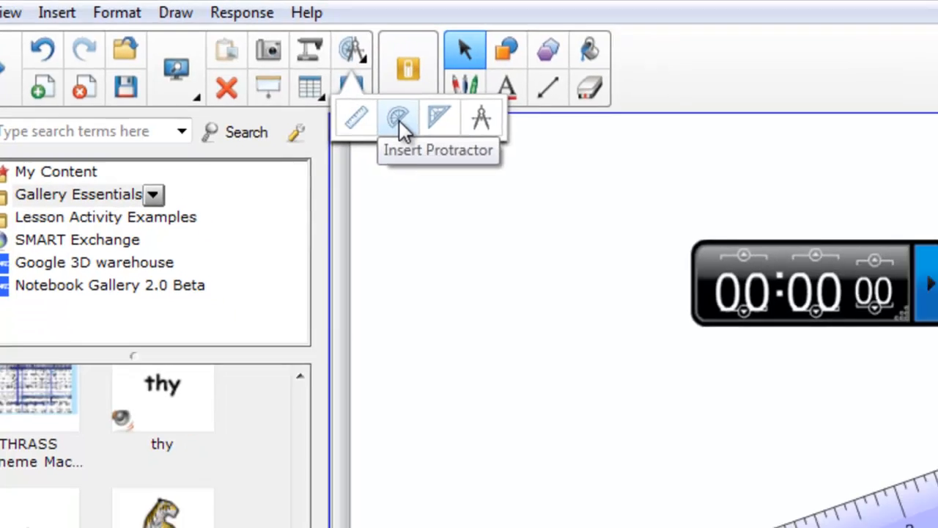
# - Insert a compass from the Measurement Tools menu onto the page
pyautogui.click(396, 117)
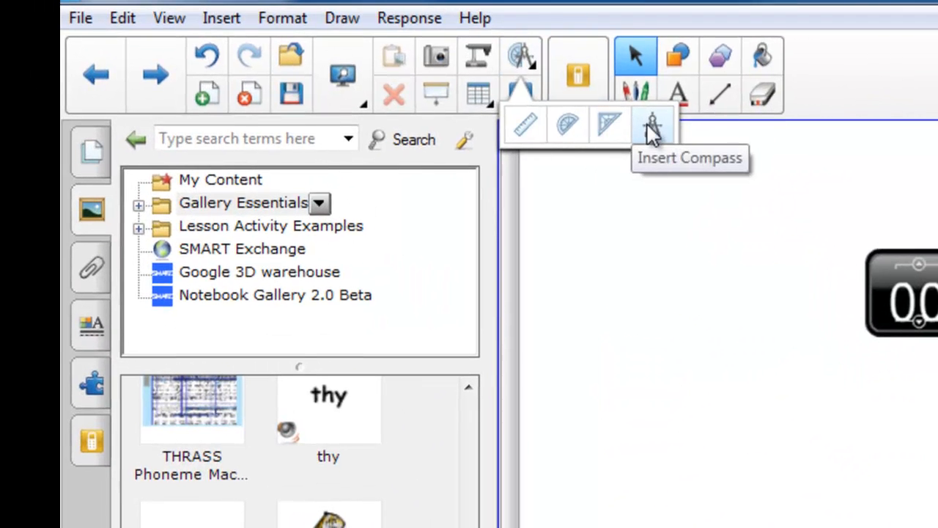
pyautogui.click(654, 124)
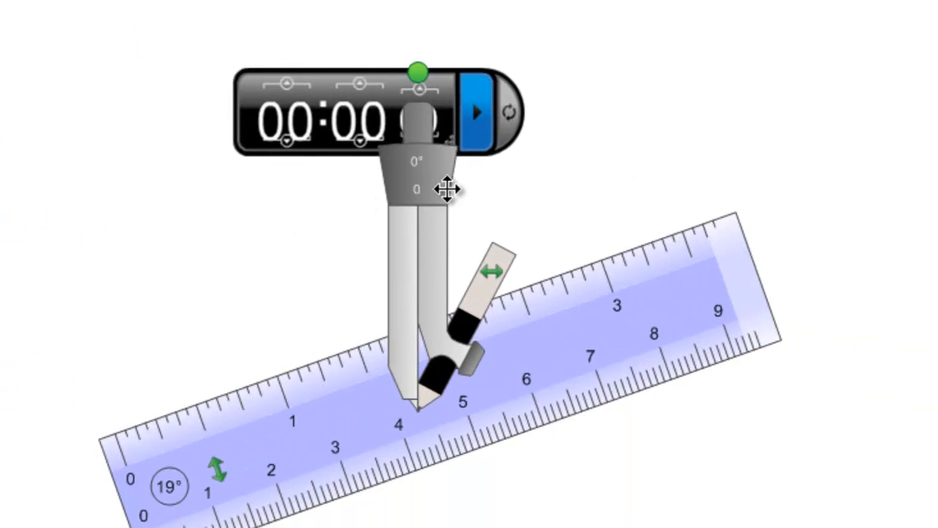